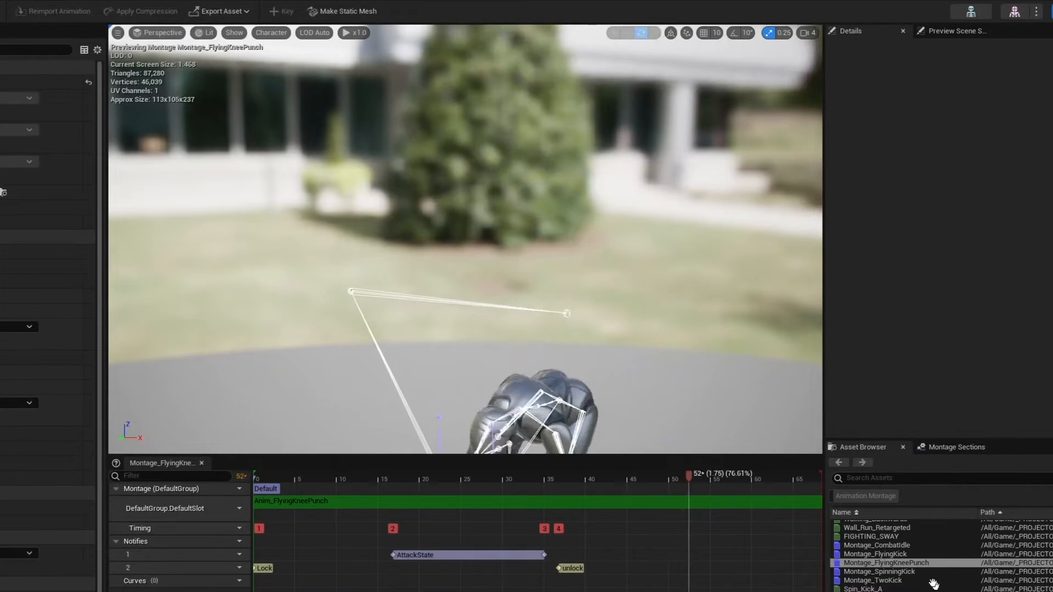
Preview the Montage_FlyingKick and Montage_SpinningKick montages from the Asset Browser.
double_click(873, 572)
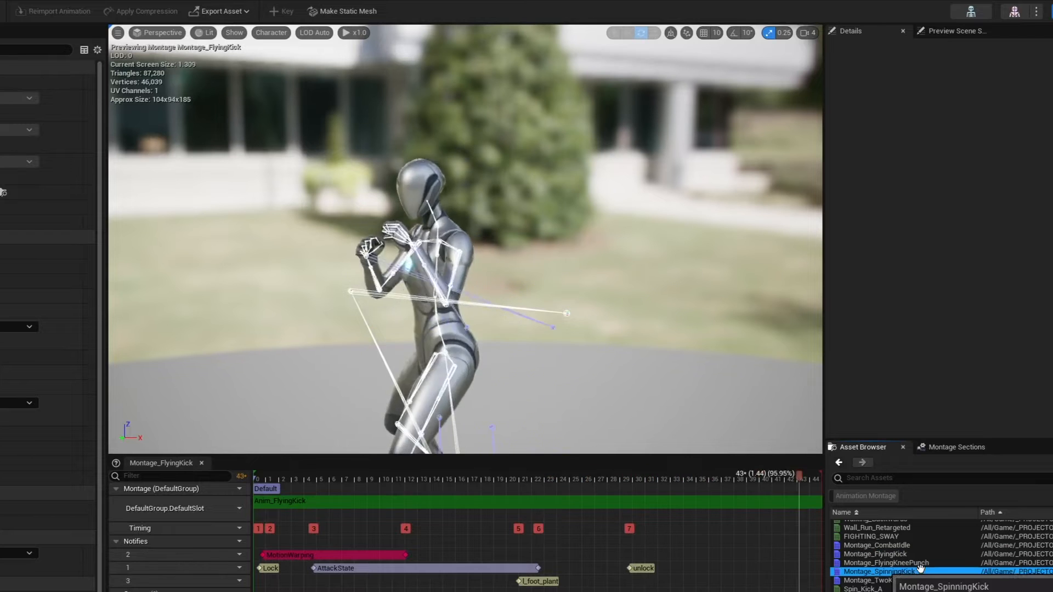
double_click(876, 545)
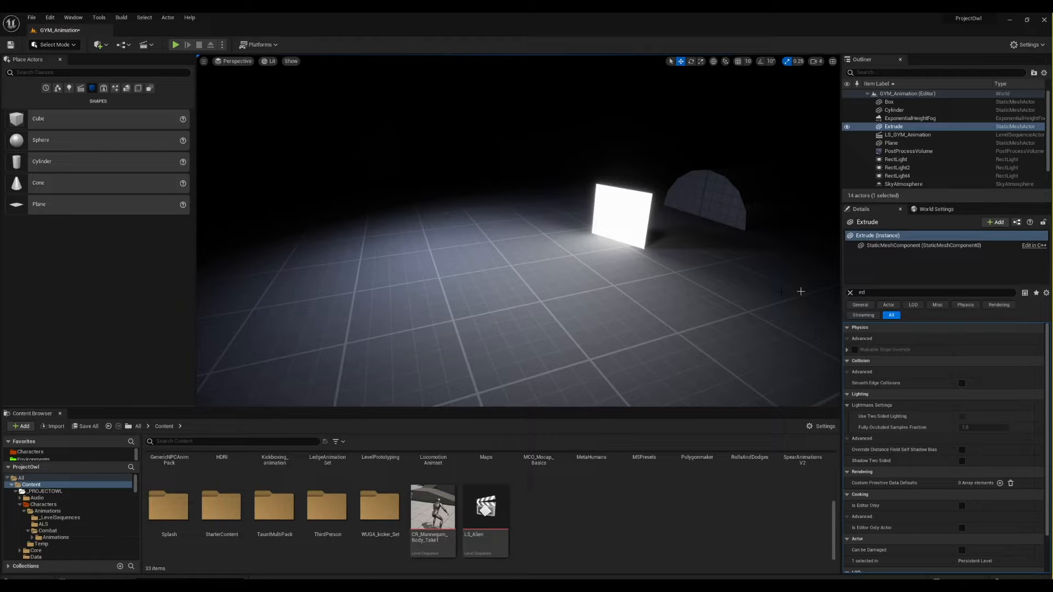
mouse_move(569, 299)
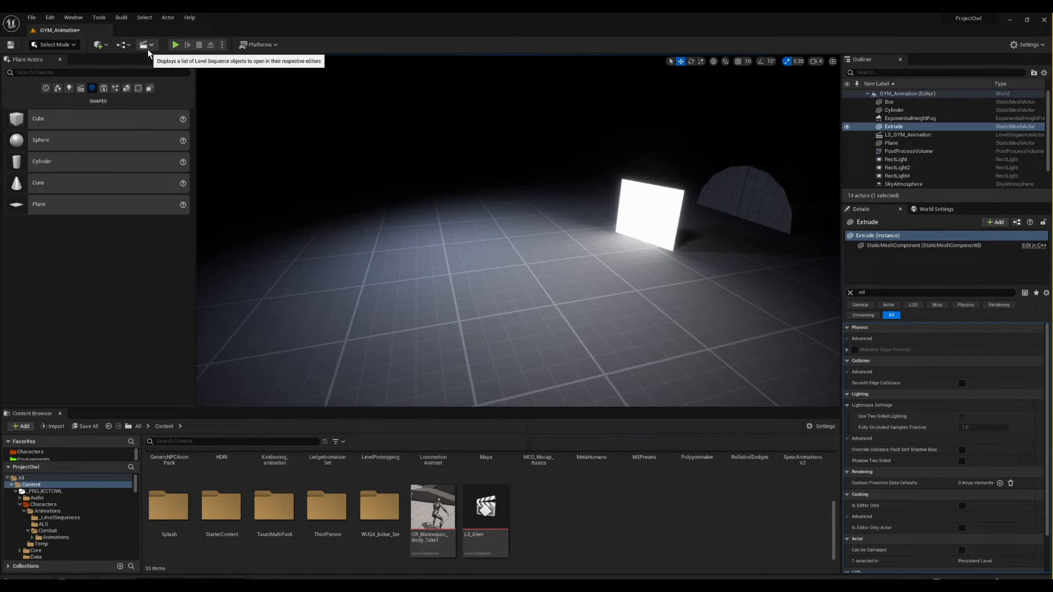
Create level sequence LS_FinallyFixingThoseDamnIKs in the Cinematics folder.
click(153, 45)
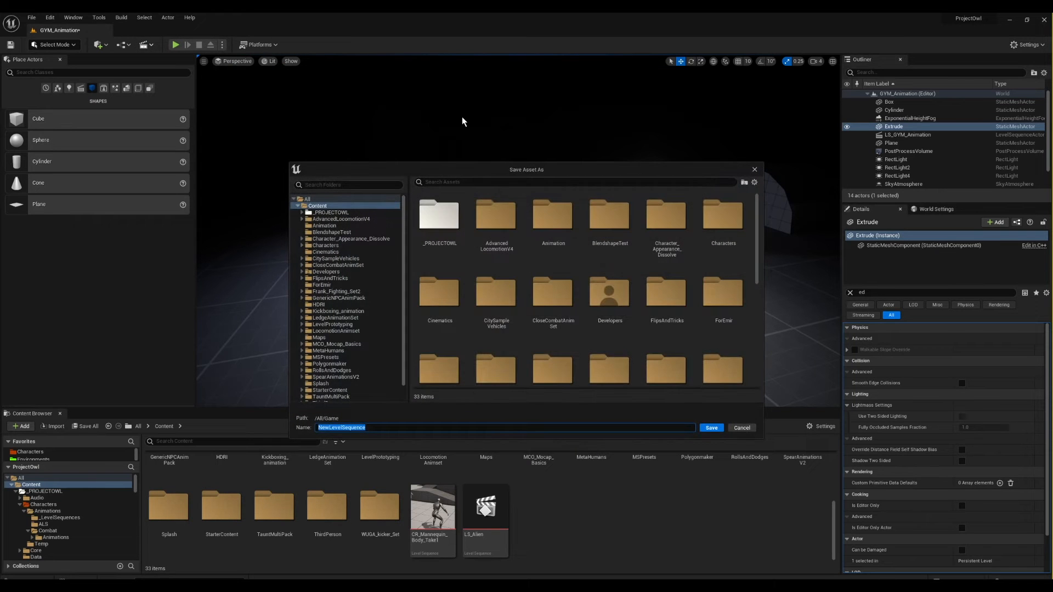
click(326, 252)
text(LS_FinallyFixingThoseDamnIKs)
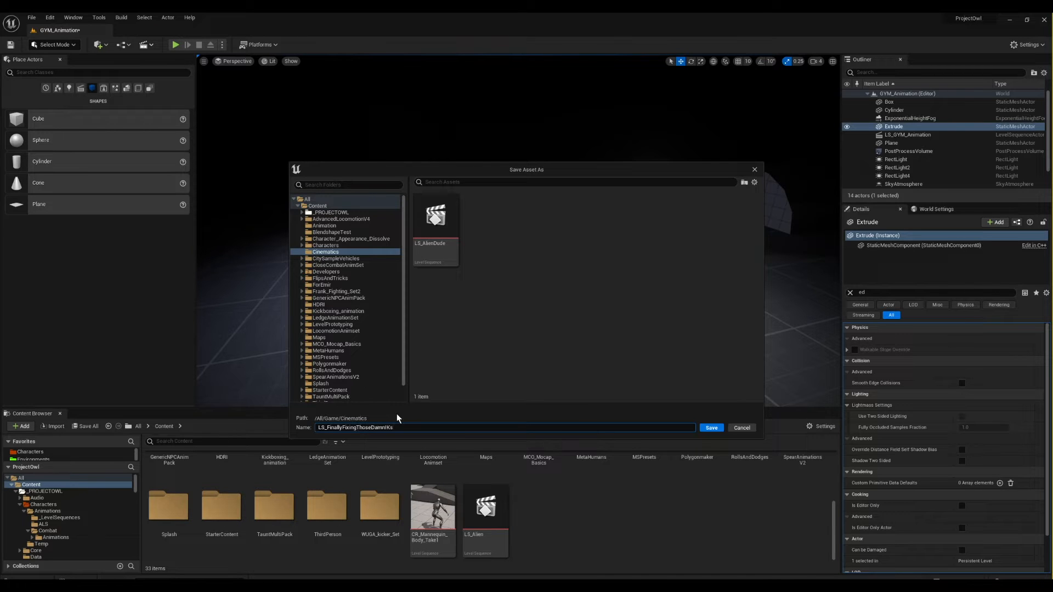
click(711, 428)
text(s)
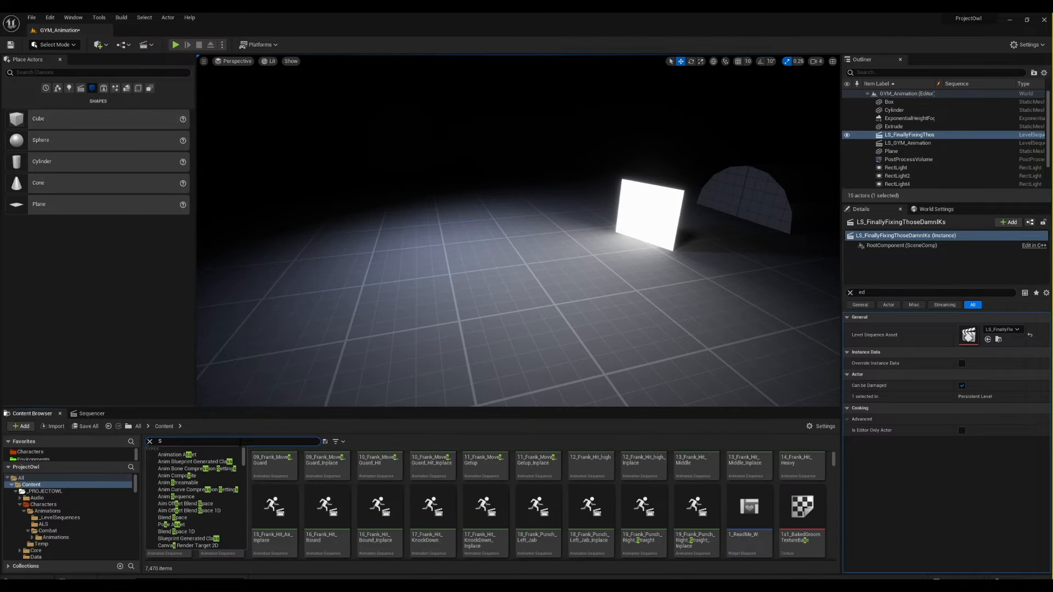
Add SKM_Manny to the Sequencer, delete its control rig track, and return to Animation Mode.
text(Manny SK)
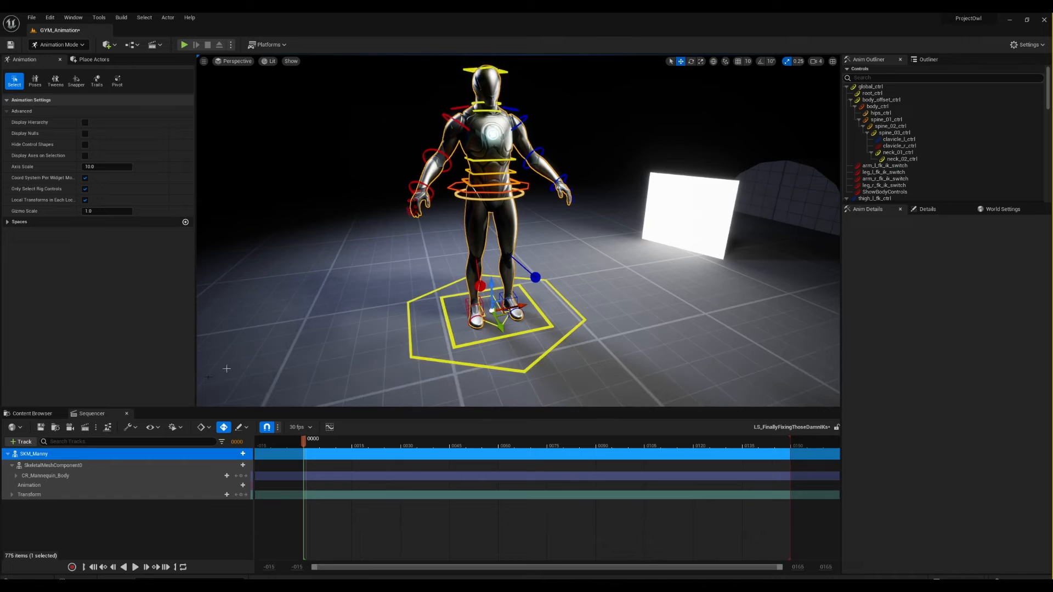
click(46, 475)
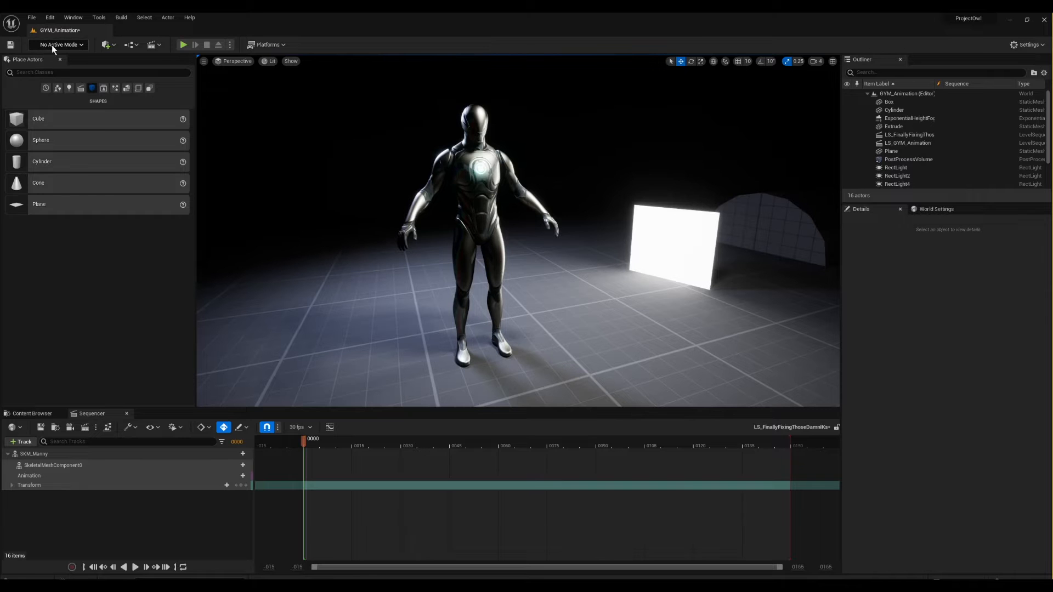
click(59, 44)
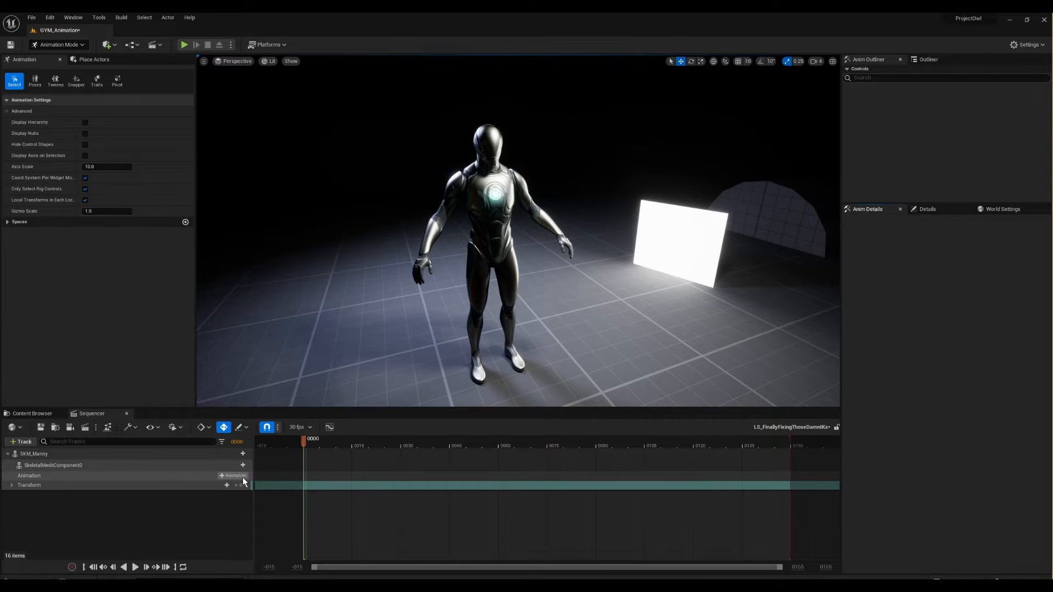
Put Anim_Backflip on the mannequin's animation track and scrub through the flip.
click(234, 476)
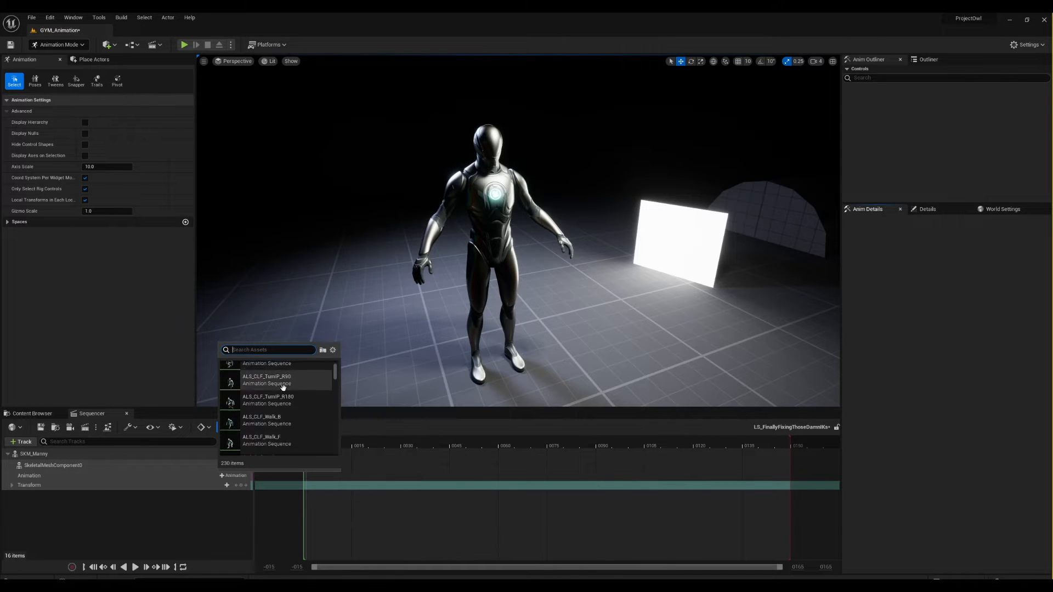
scroll(down, 3)
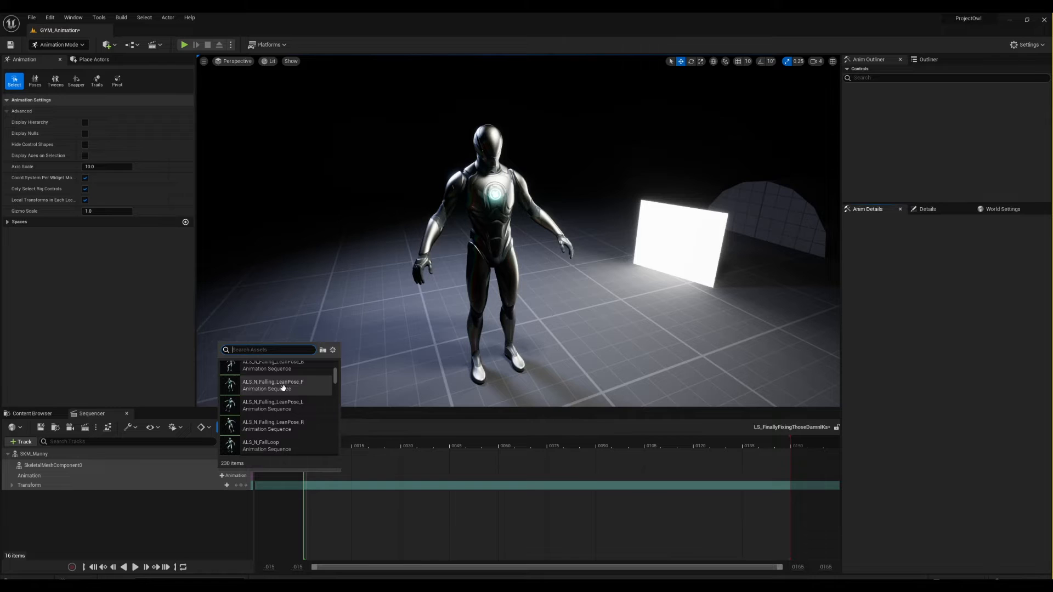
text(back)
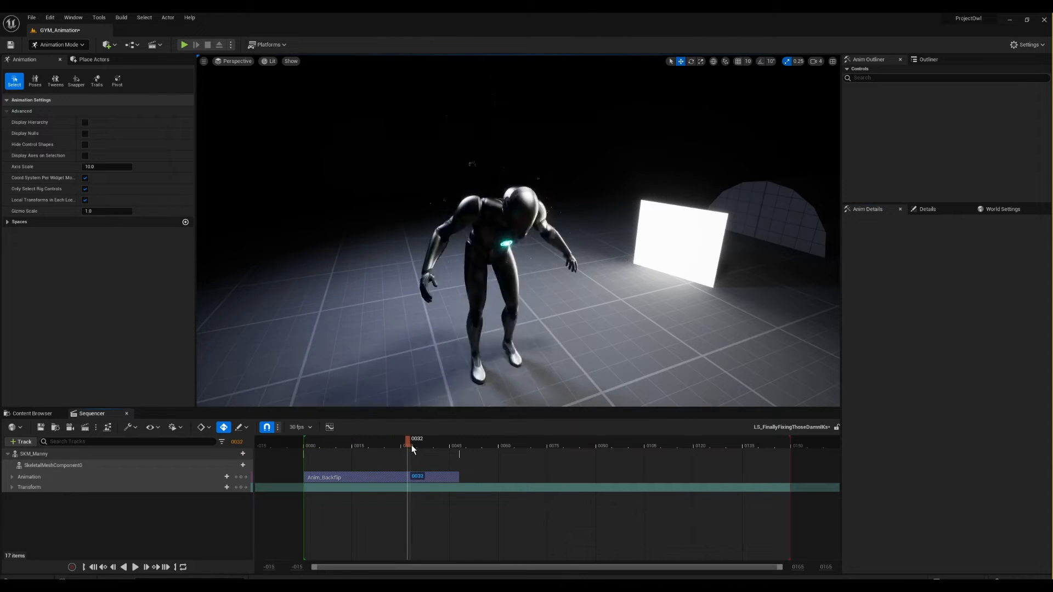
drag(408, 440, 448, 440)
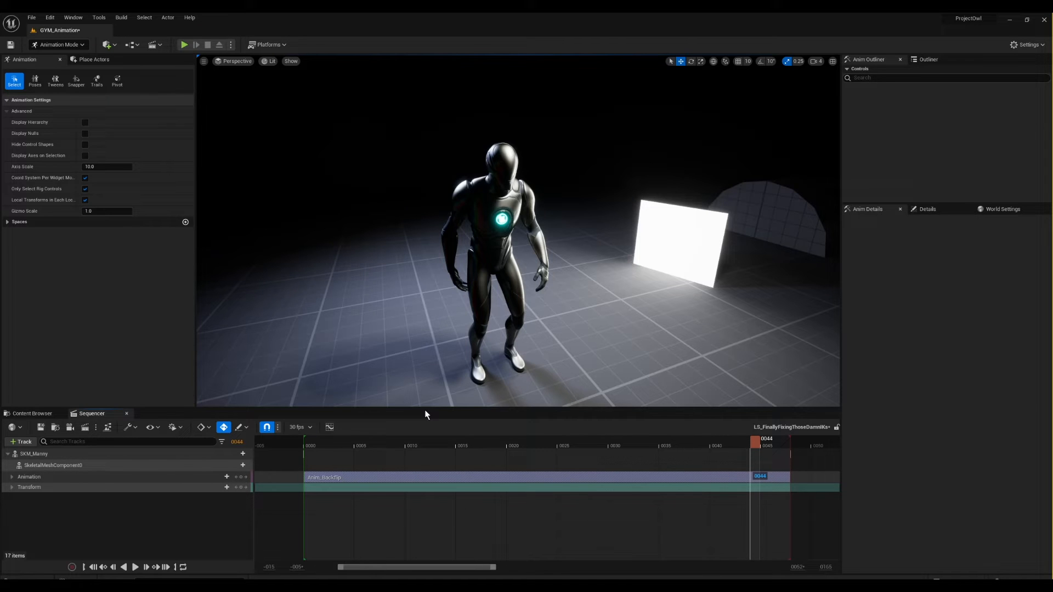
click(466, 446)
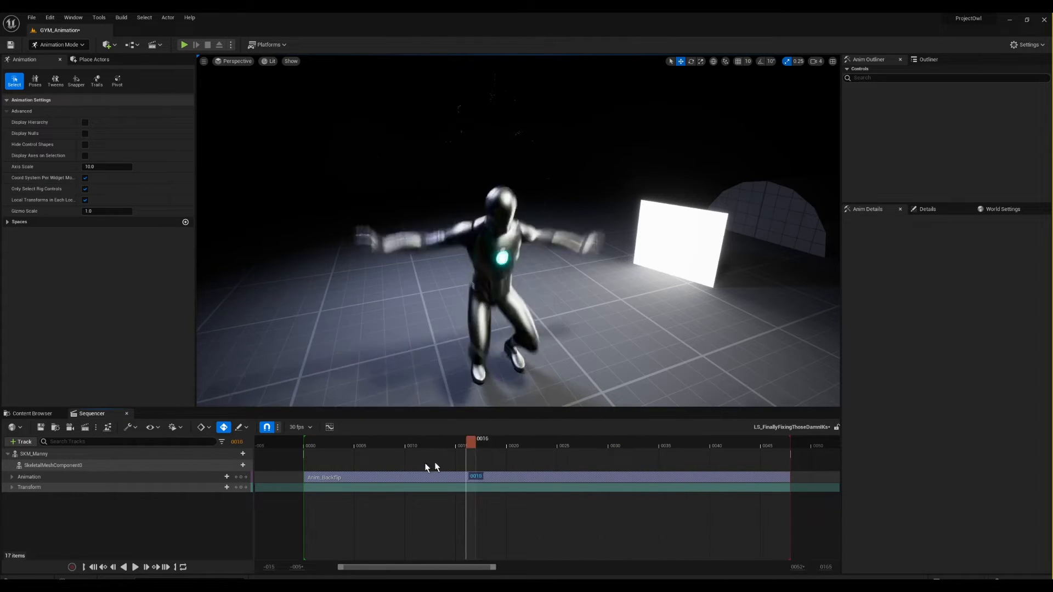
Bake SkeletalMeshComponent0 to an FKControlRig track with Reduce Keys turned off.
right_click(53, 465)
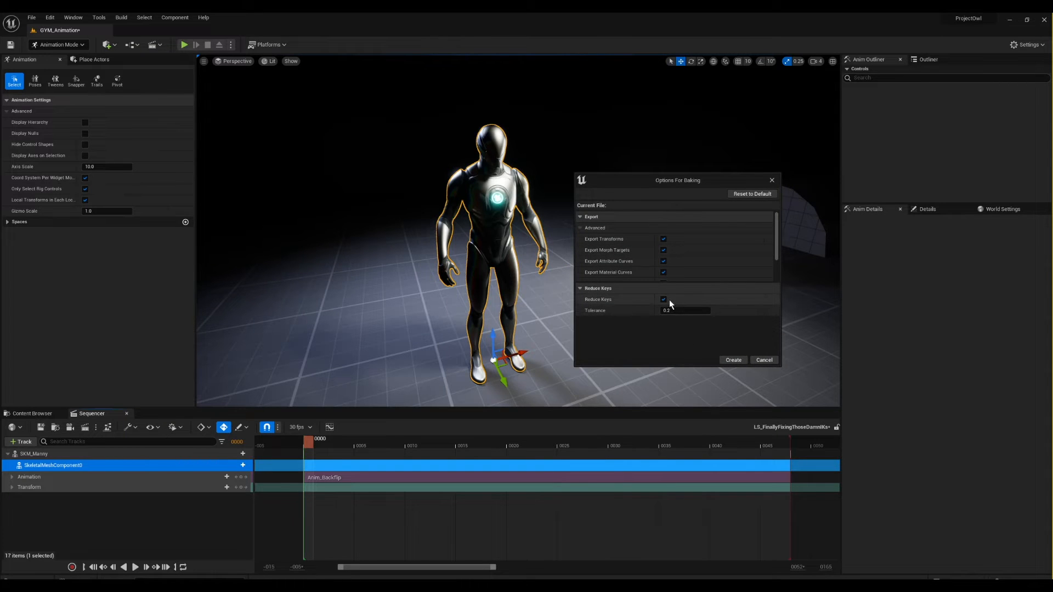
click(664, 300)
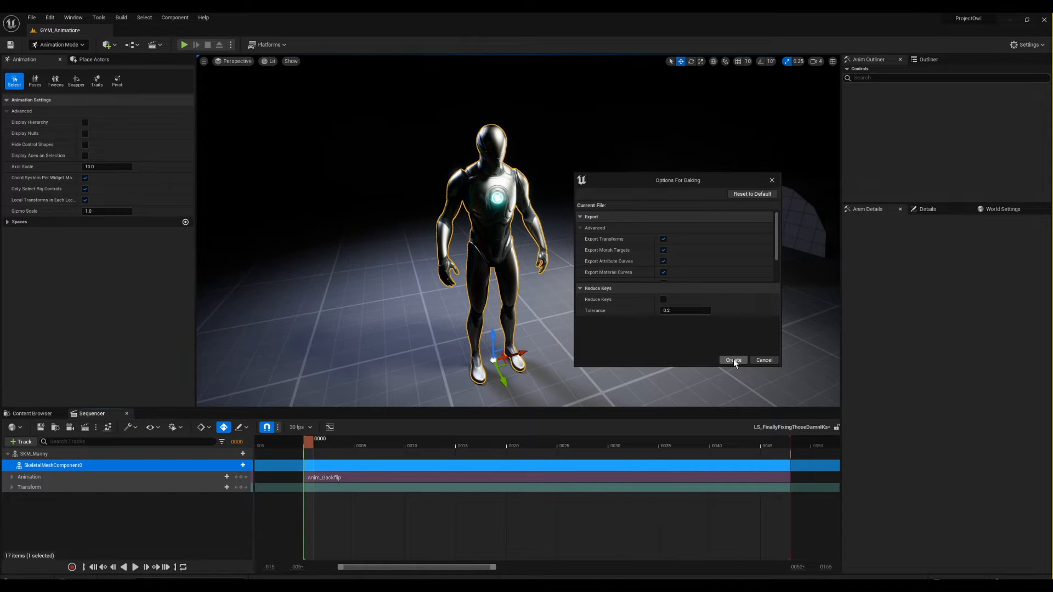
click(733, 360)
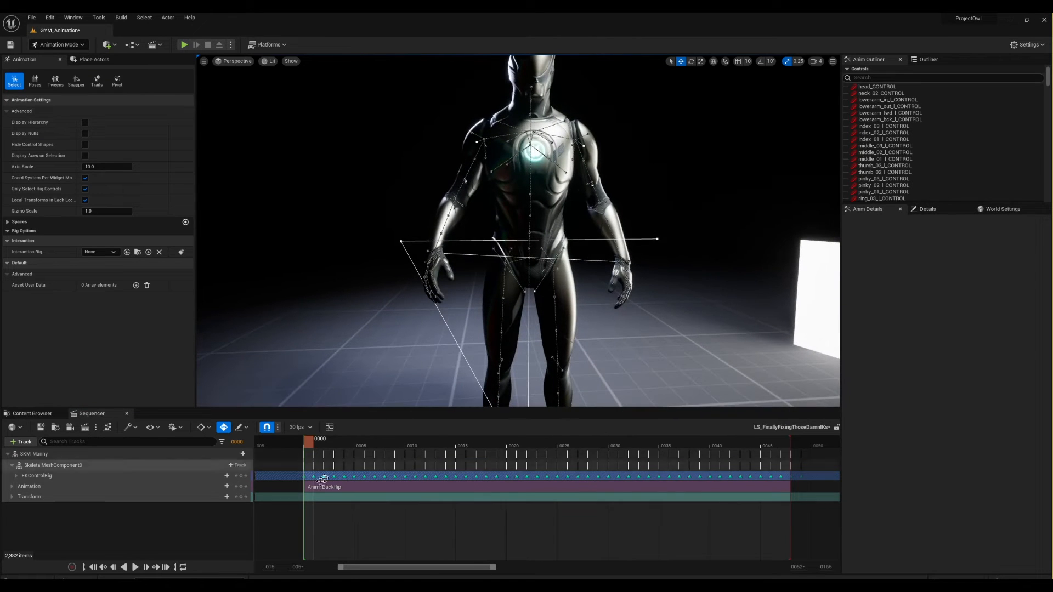
click(470, 445)
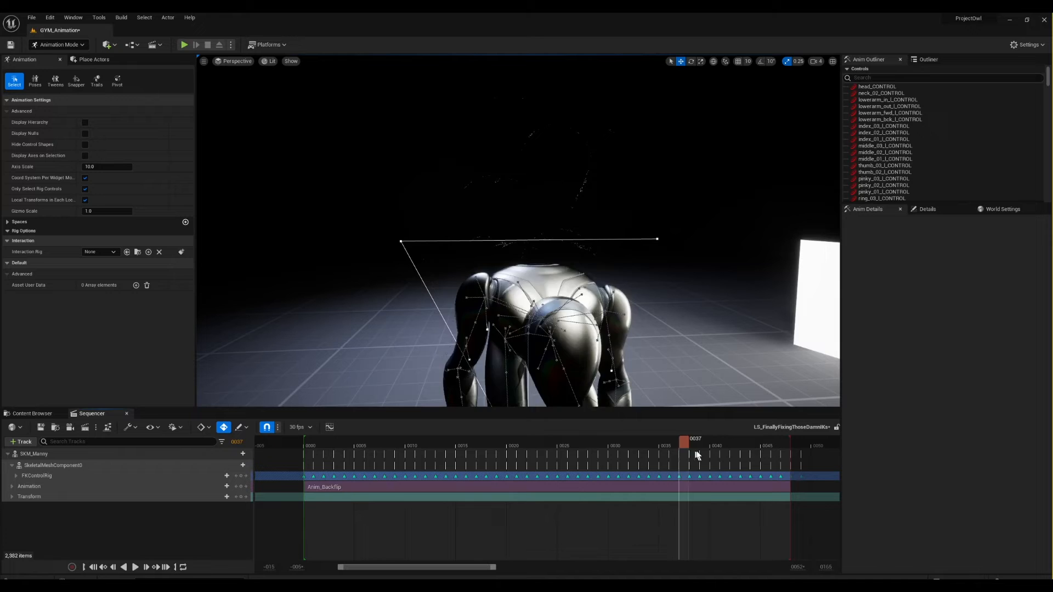
Move the playhead to the start and expand the FKControlRig track's bone controls.
click(548, 446)
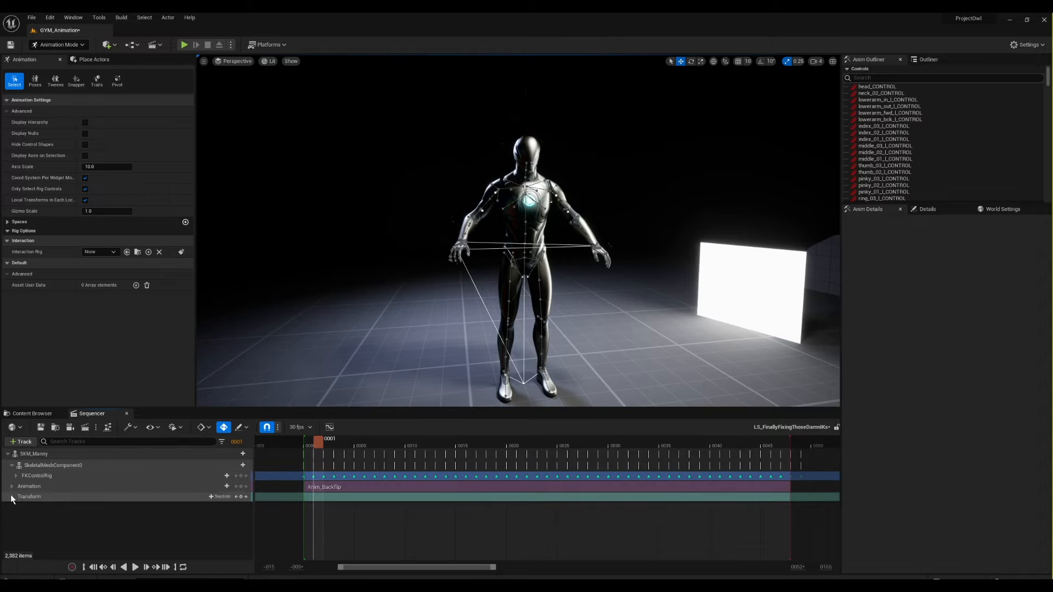
click(16, 475)
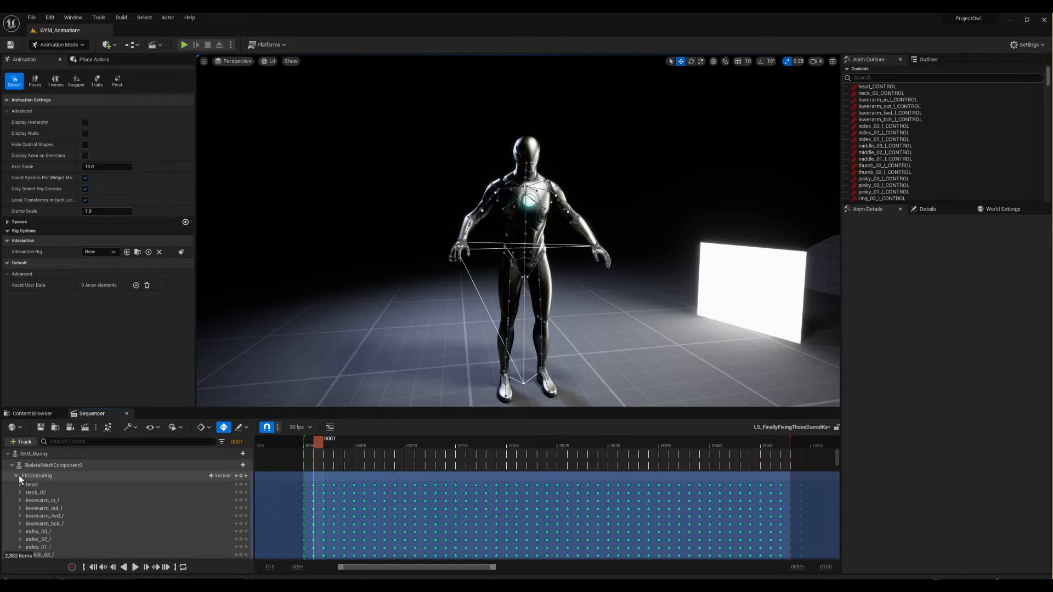
click(16, 476)
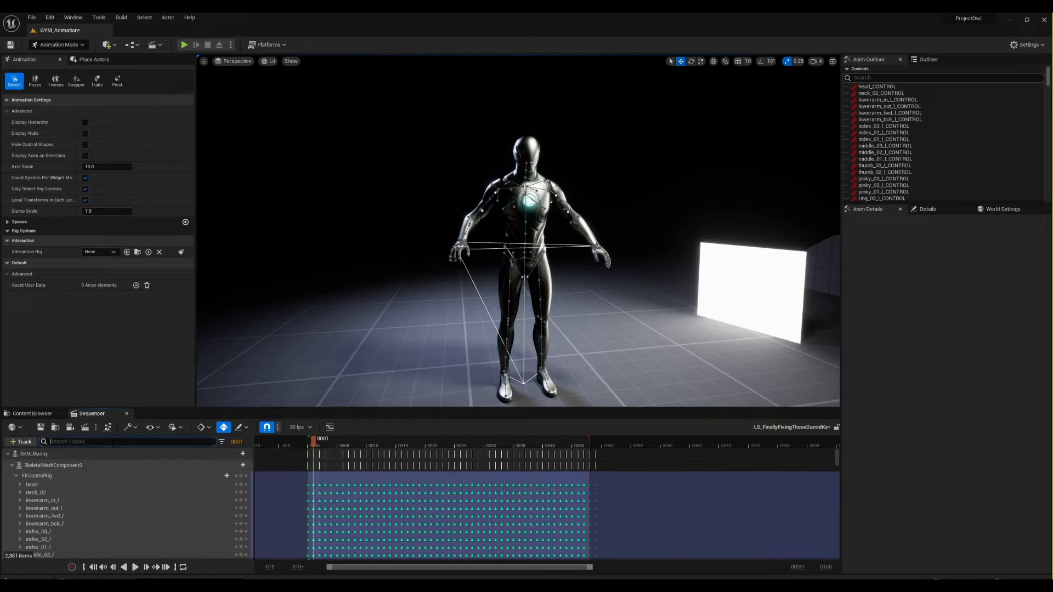
Filter tracks by 'hand', clear ik_hand_l and ik_hand_r keys, and scrub to check.
text(hand)
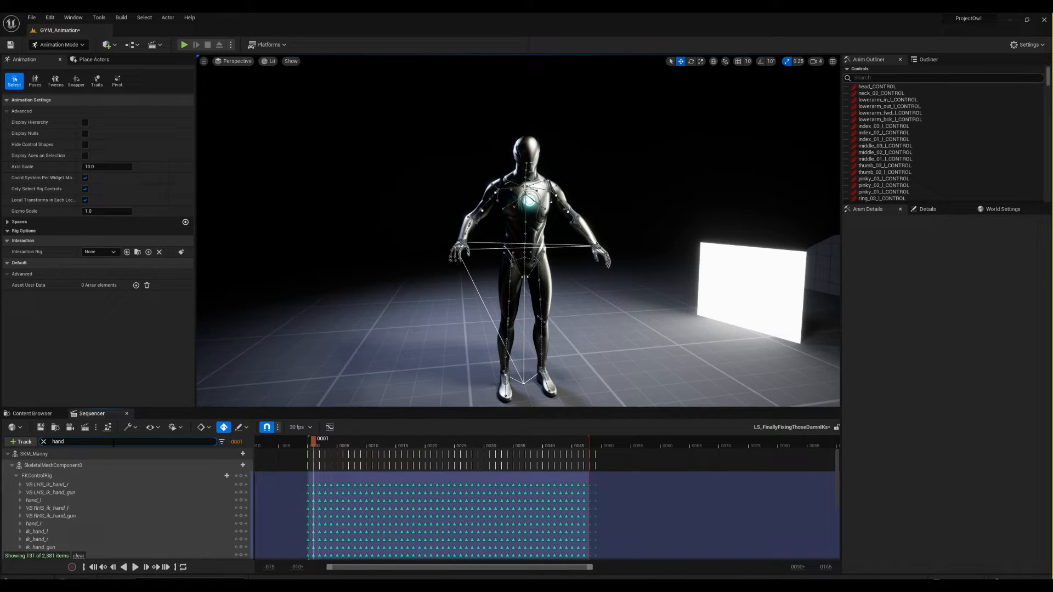
click(33, 488)
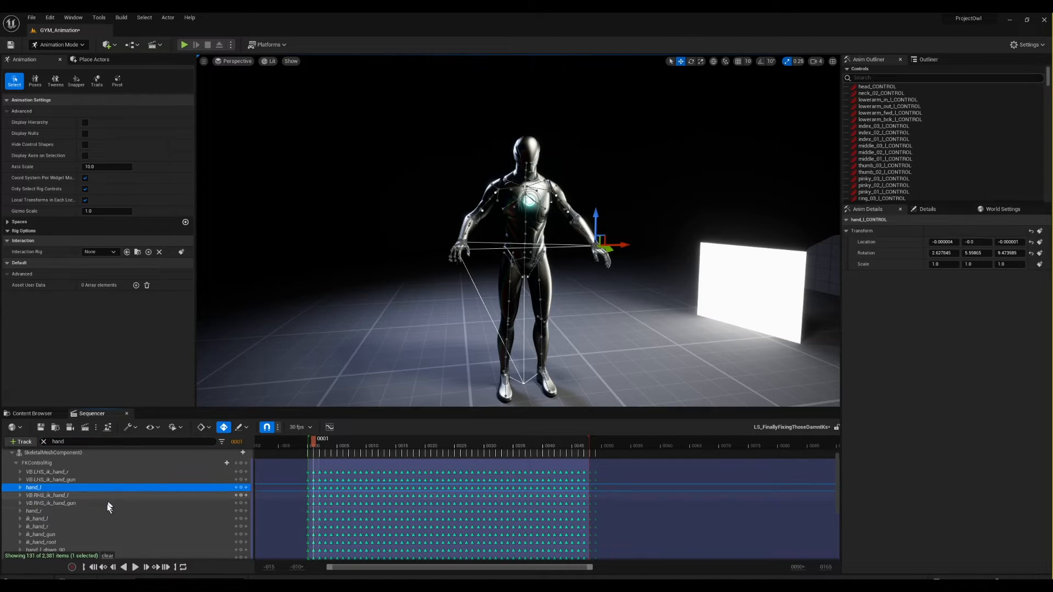
click(36, 526)
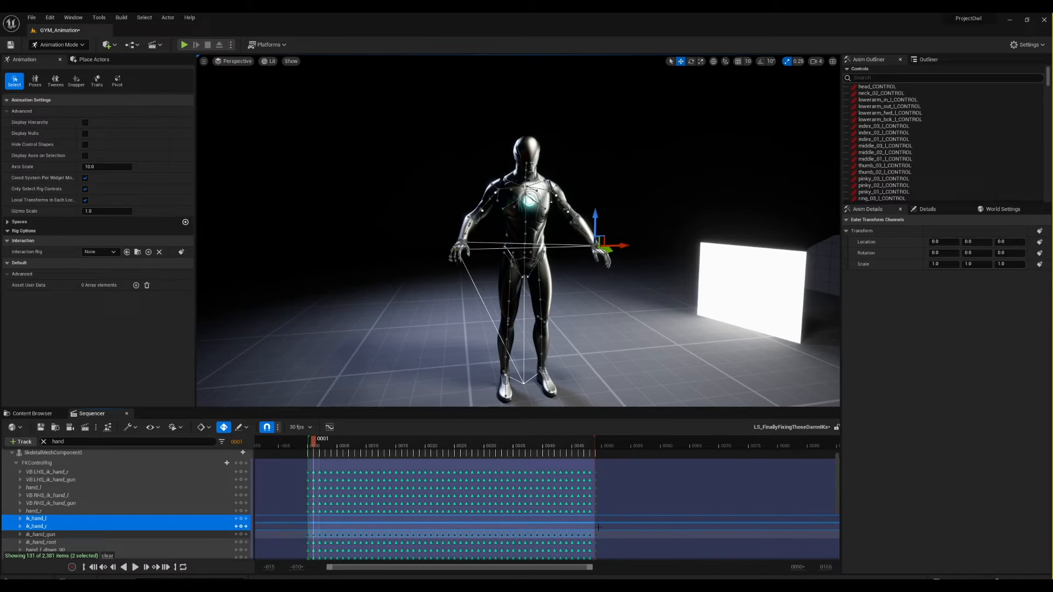
click(443, 446)
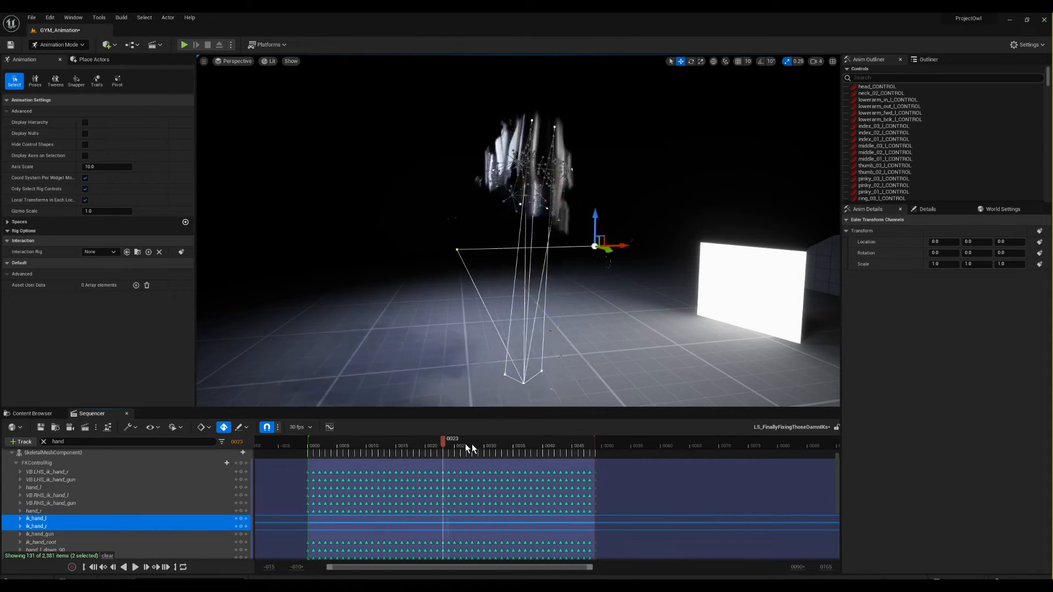
drag(443, 440, 258, 440)
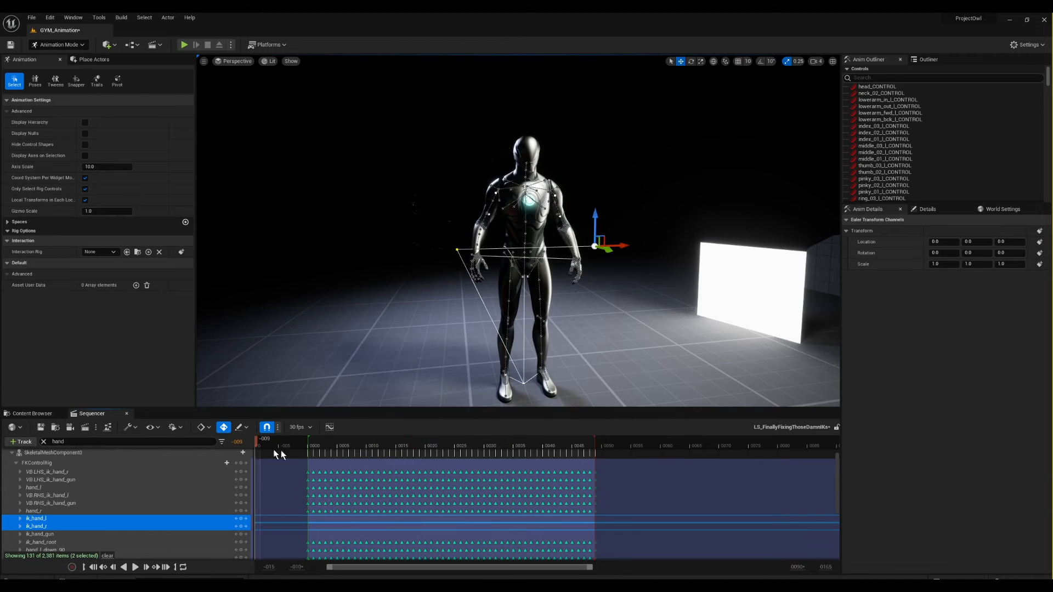
click(523, 446)
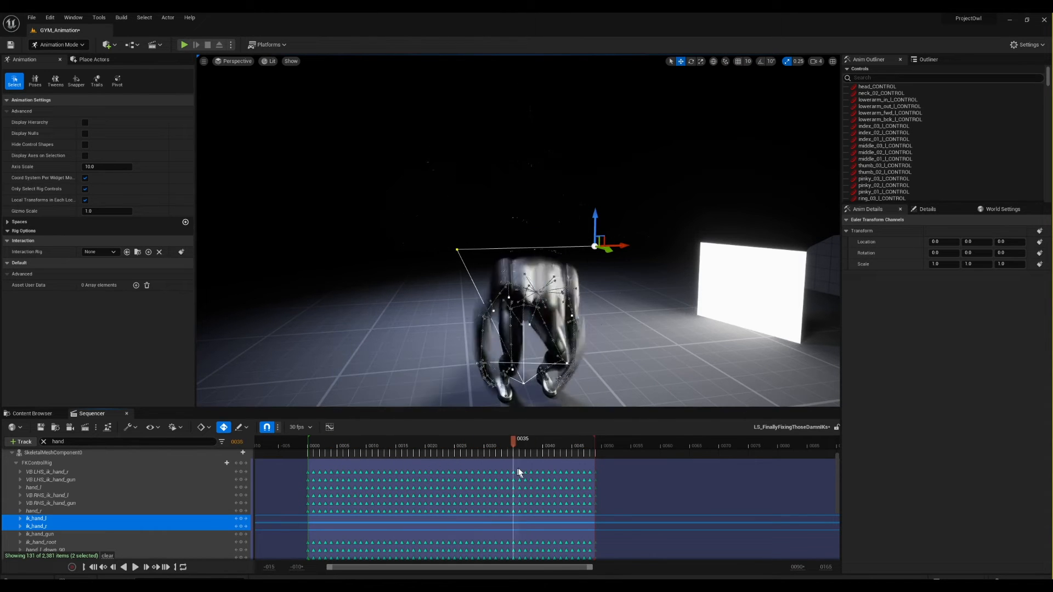
click(326, 446)
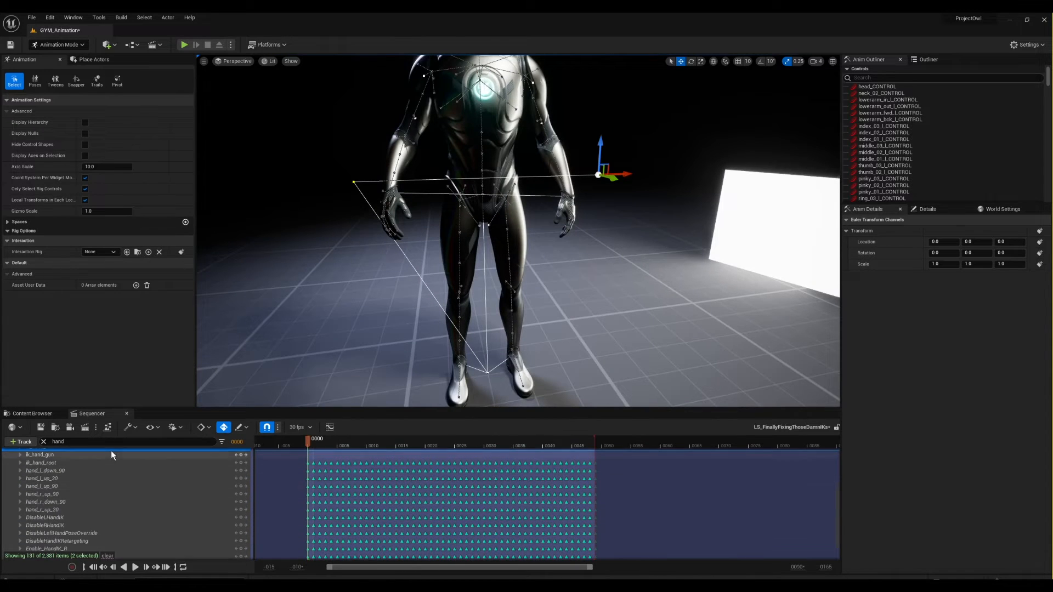
text(foot)
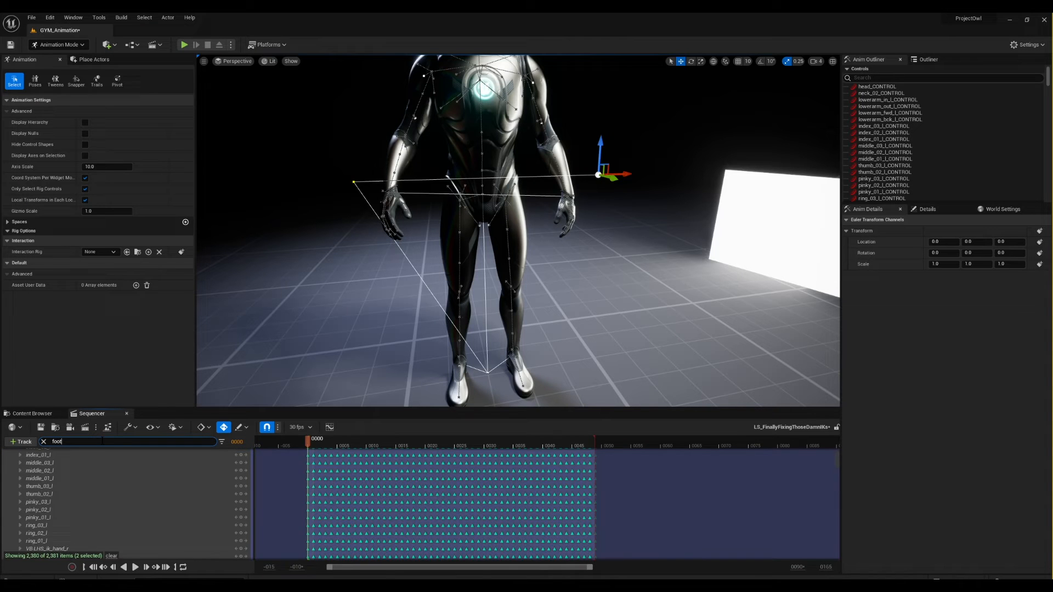
click(35, 466)
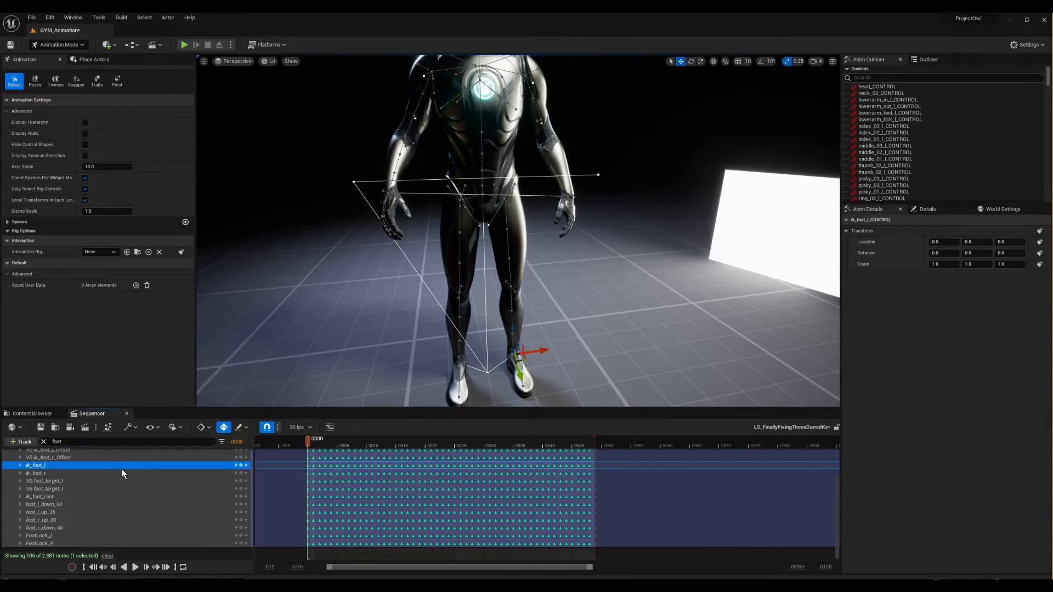
click(35, 473)
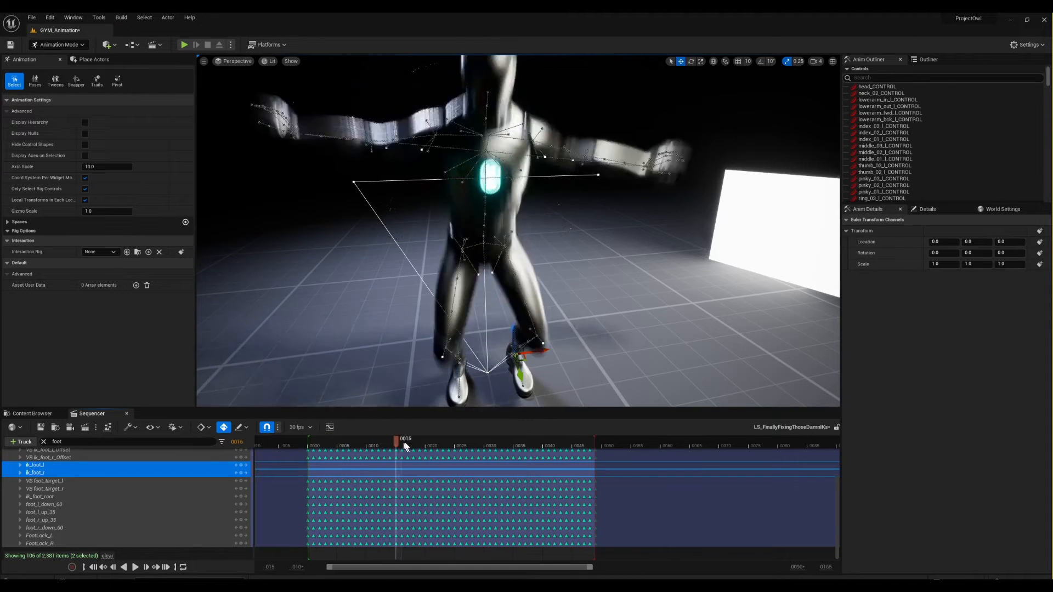
drag(395, 438, 500, 439)
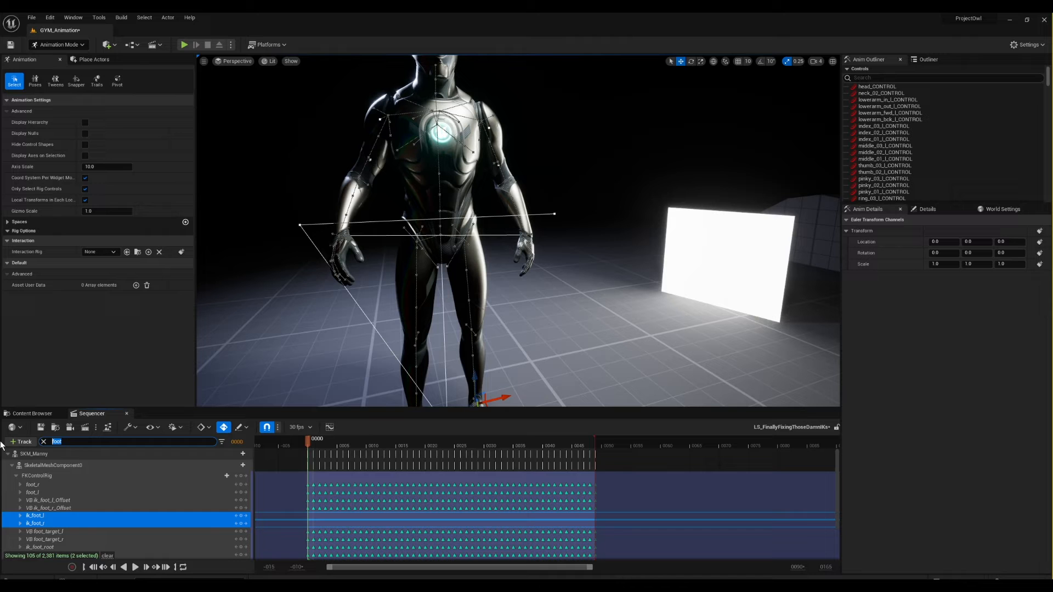
click(32, 492)
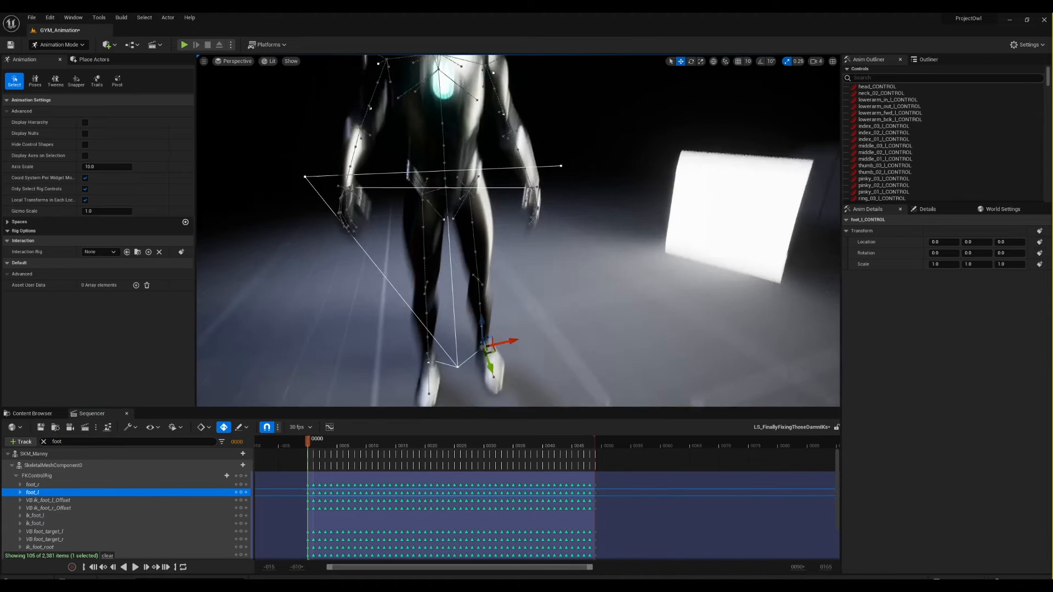
click(477, 446)
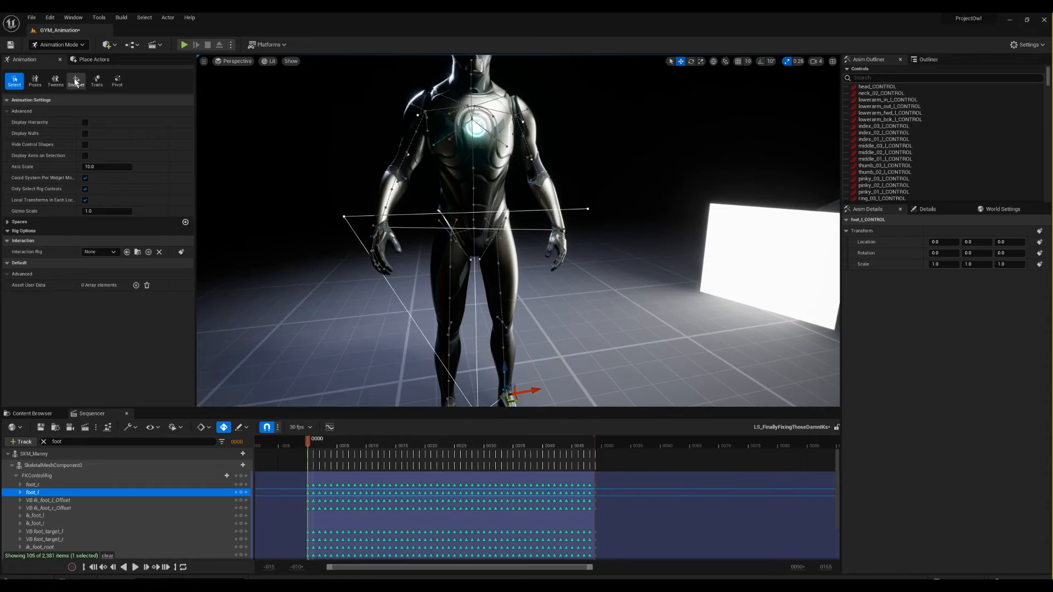
In Control Rig Snapper, set child ik_foot_l_CONTROL and parent foot_l_CONTROL for frames 0–49.
click(75, 81)
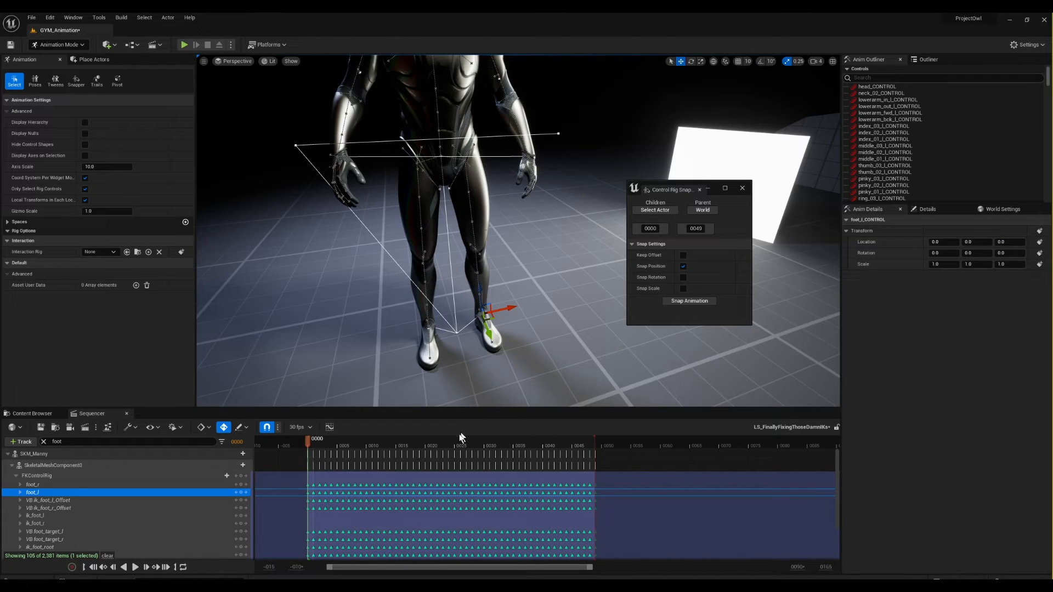
click(35, 515)
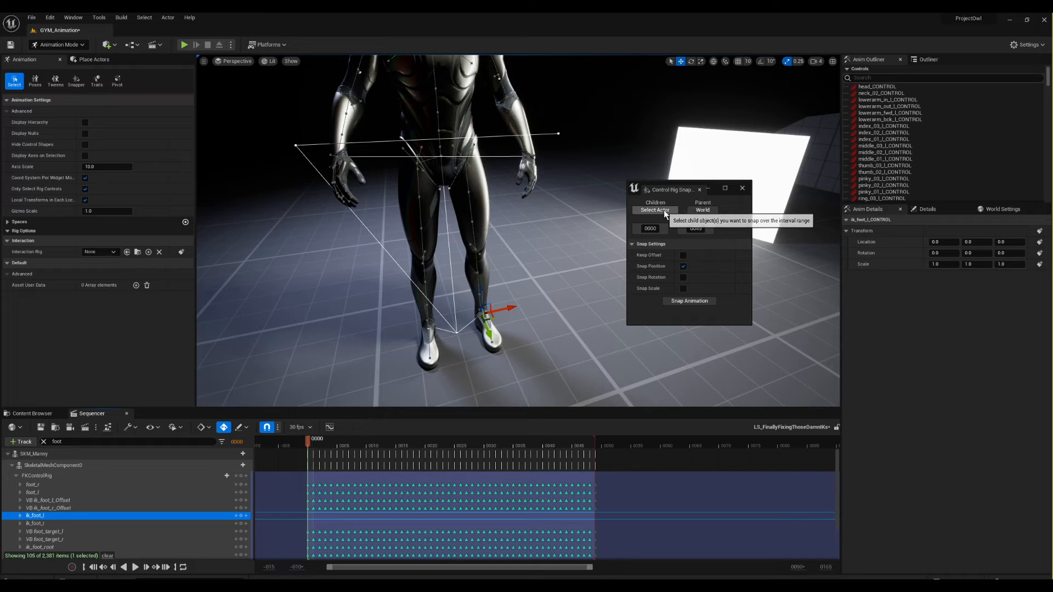
click(655, 209)
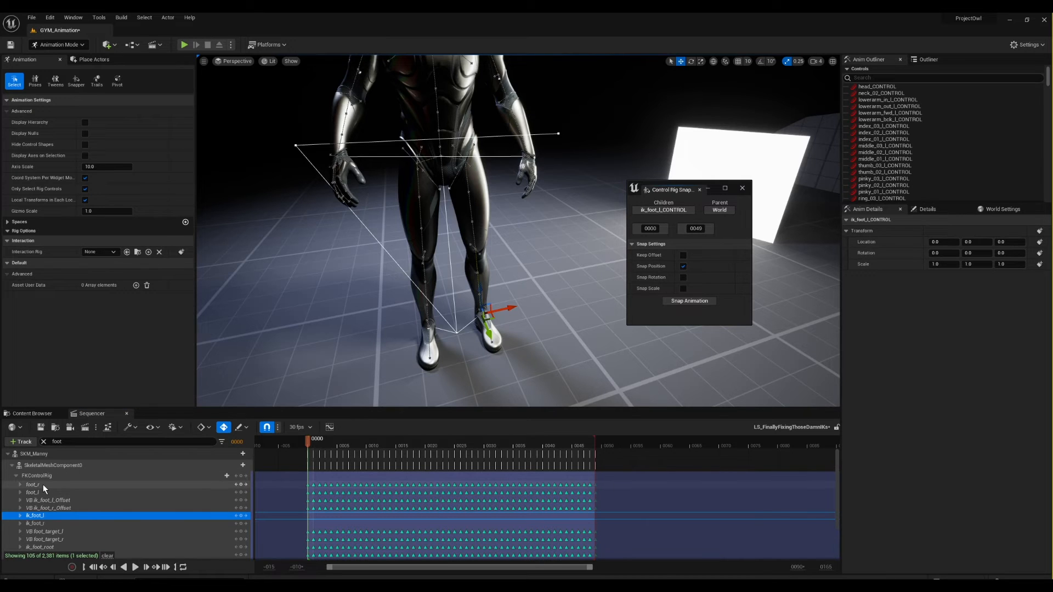
click(32, 493)
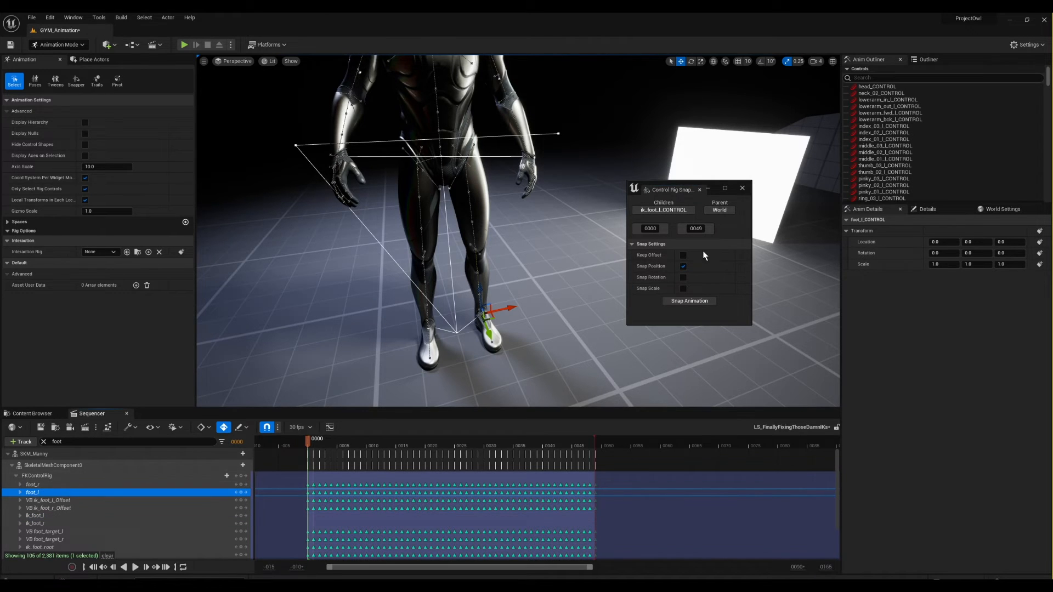
click(720, 210)
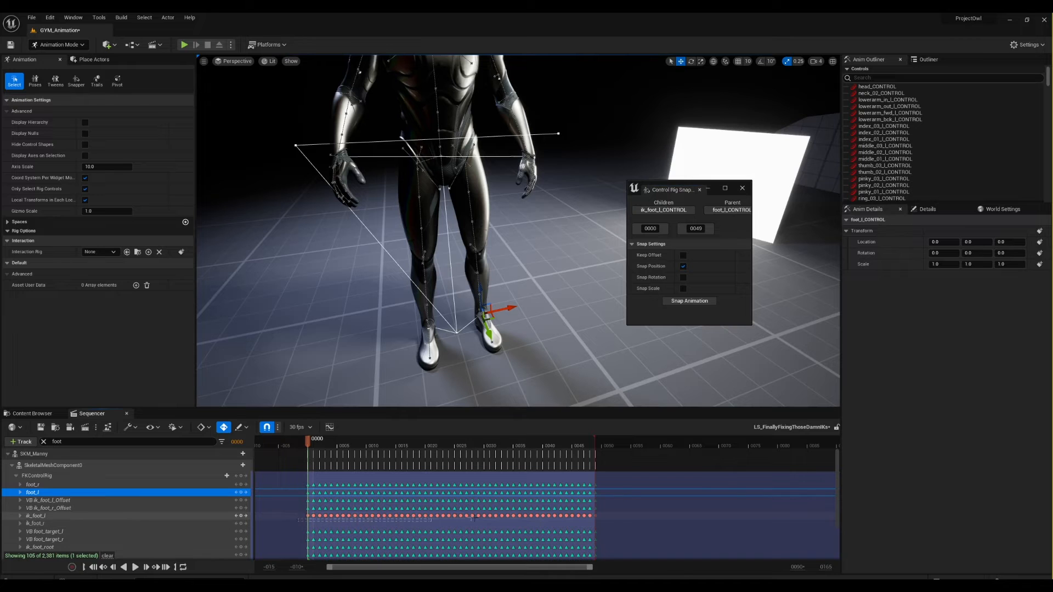
Check mid-backflip frames to verify the snapped left foot.
click(319, 446)
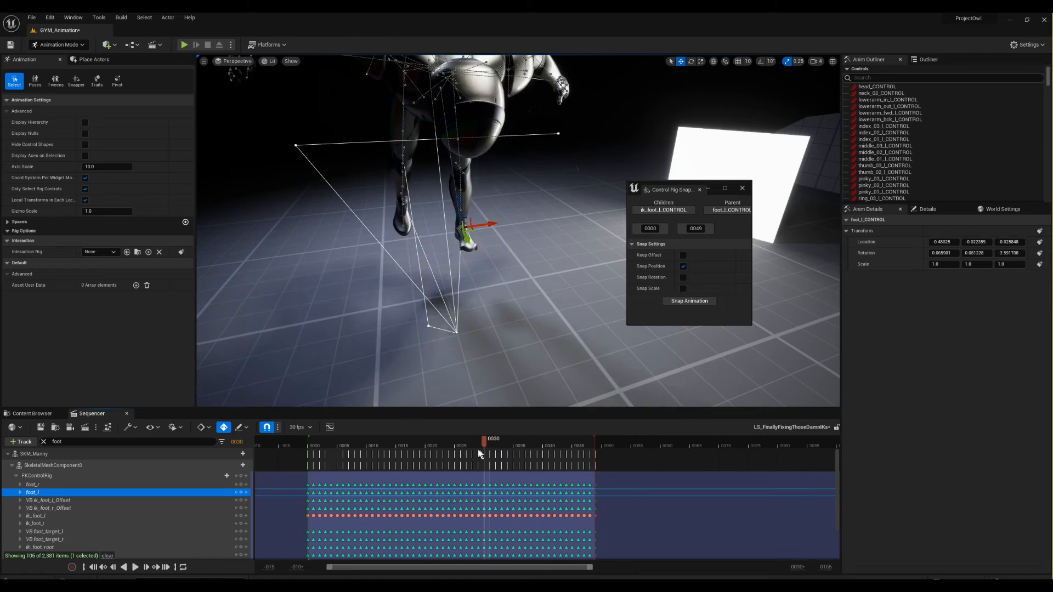
click(394, 450)
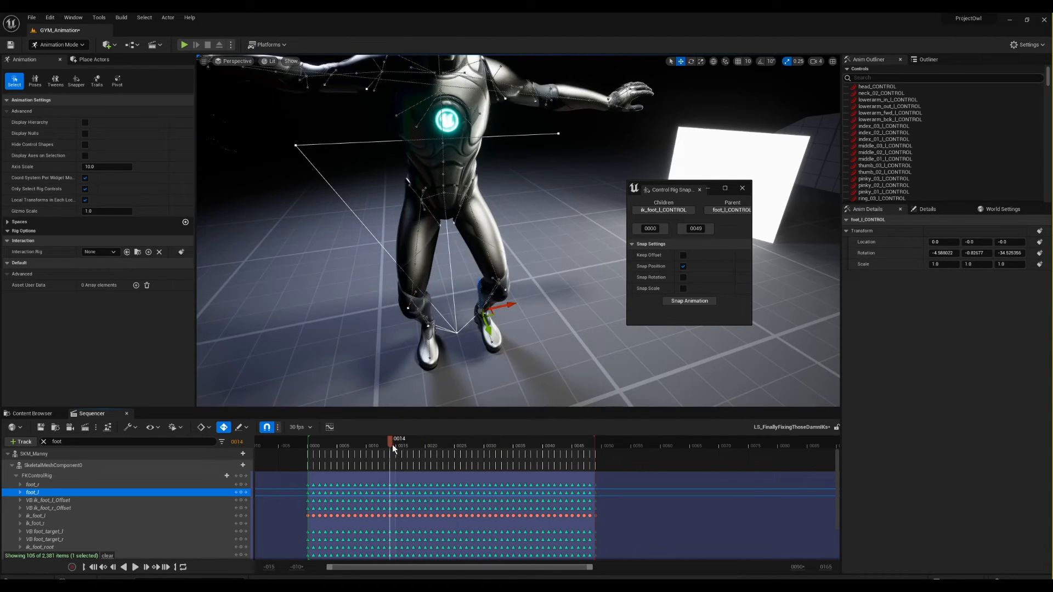
click(344, 445)
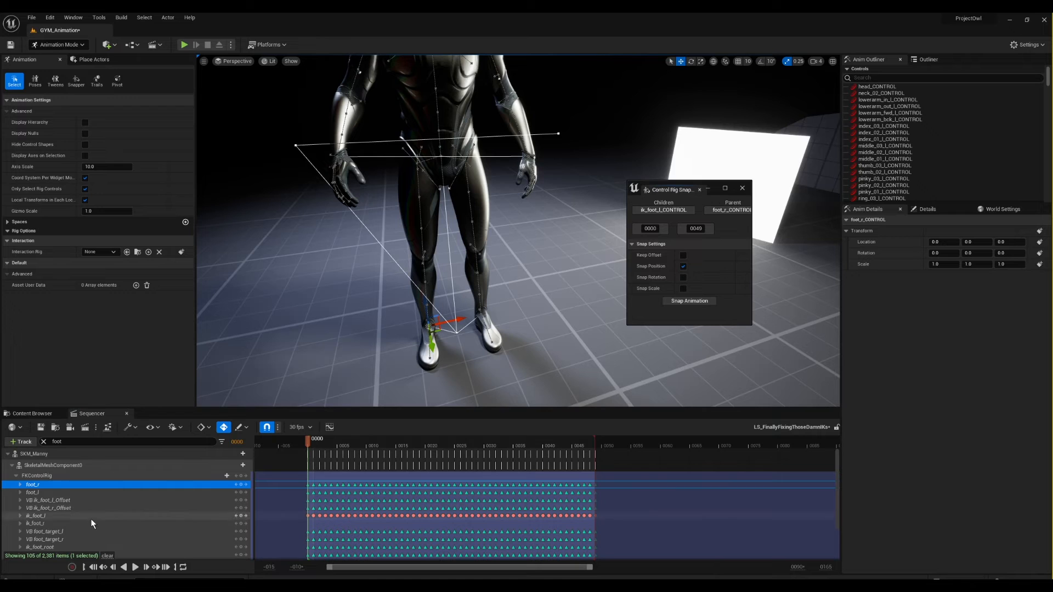
Snap ik_foot_r_CONTROL onto foot_r_CONTROL, then filter tracks by 'hand'.
click(34, 524)
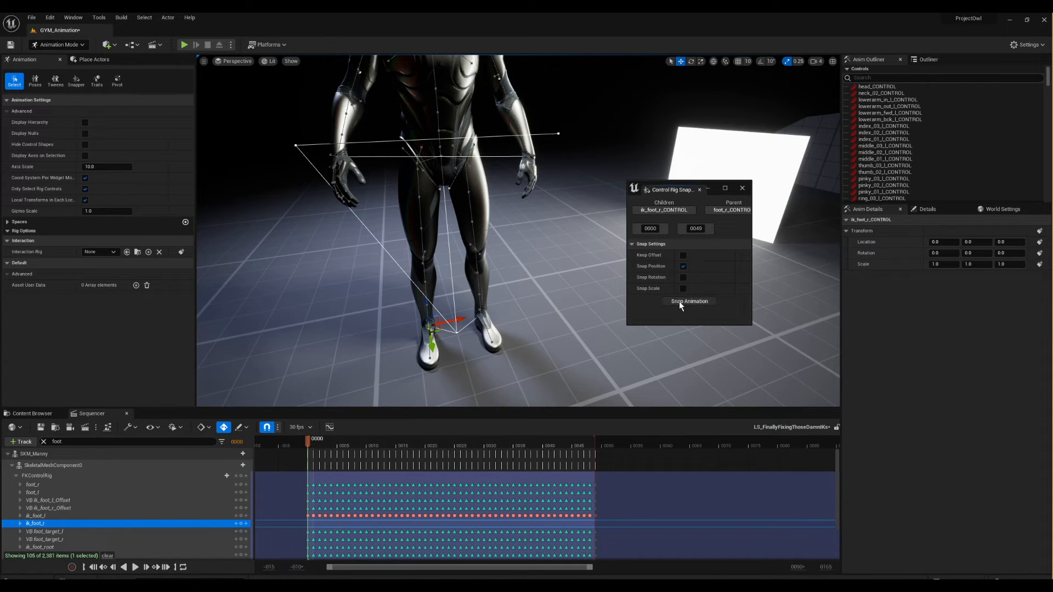
click(688, 302)
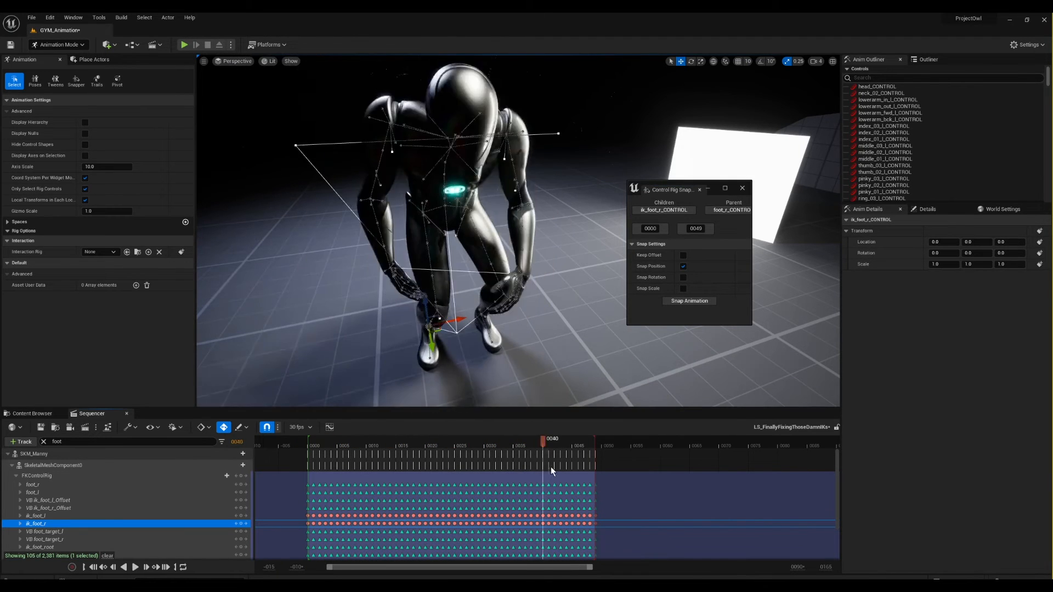
click(307, 439)
text(hand)
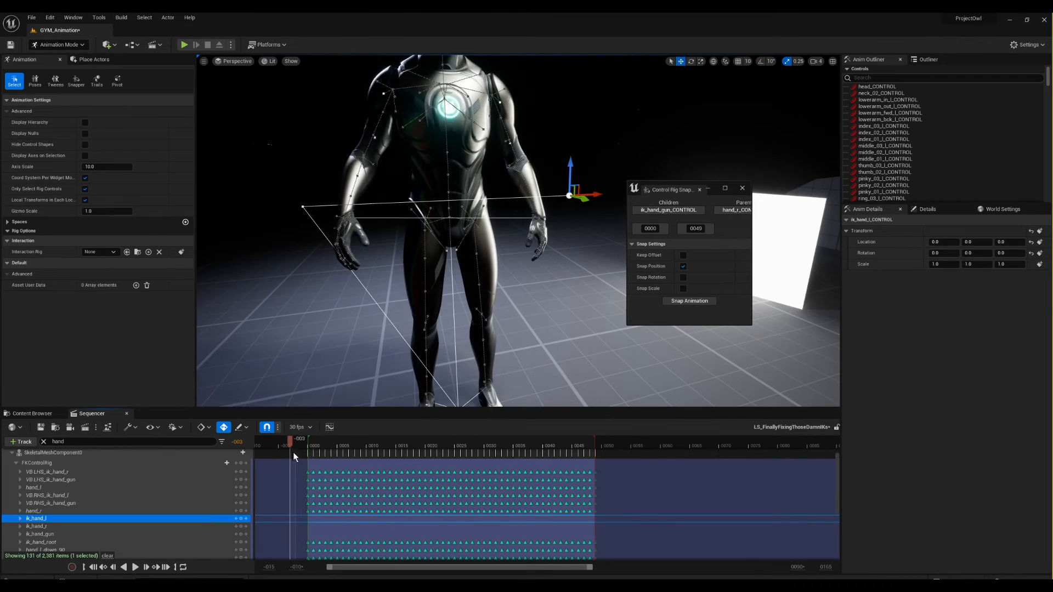
From the first frame, set ik_hand_gun_CONTROL as child and hand_r_CONTROL as parent.
drag(291, 441, 327, 441)
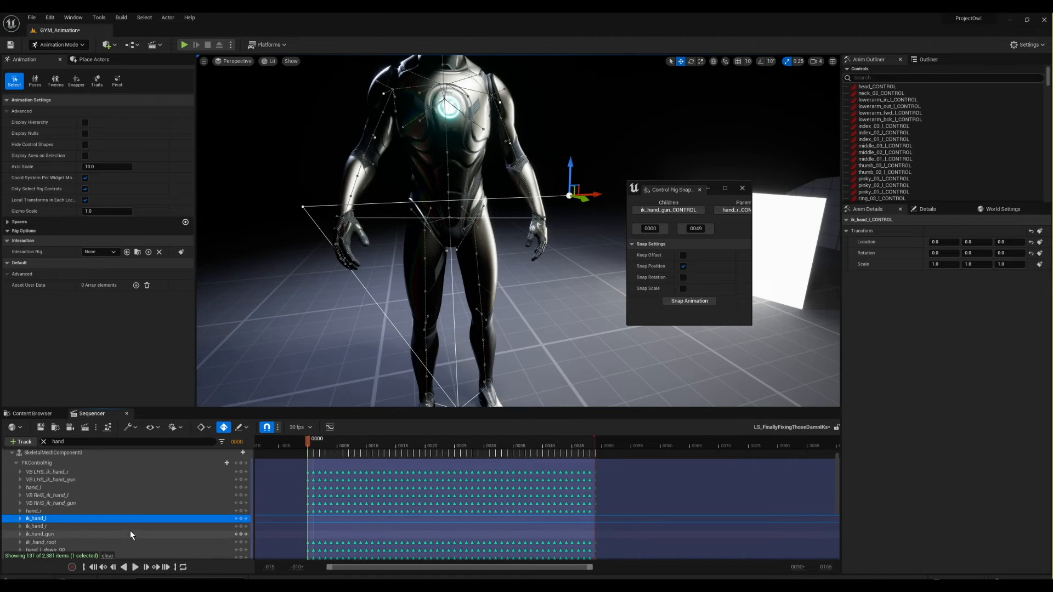
click(39, 534)
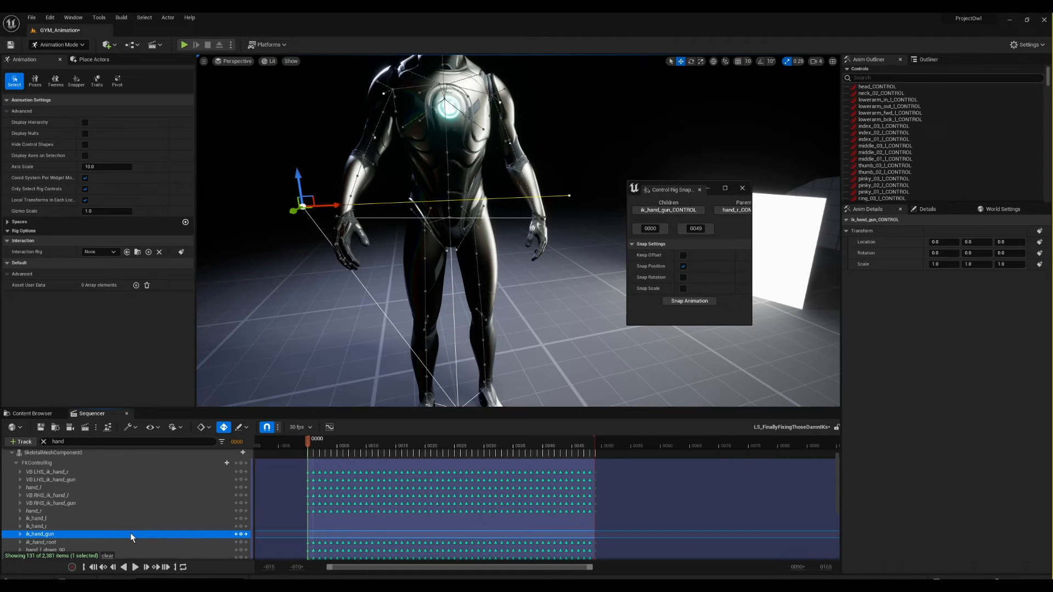
click(34, 511)
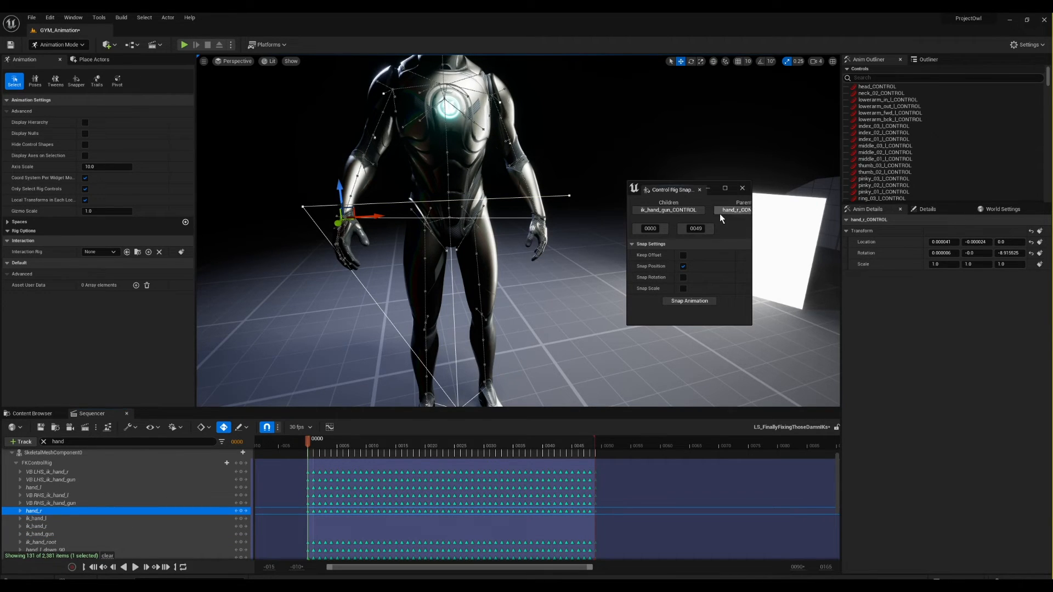
mouse_move(664, 328)
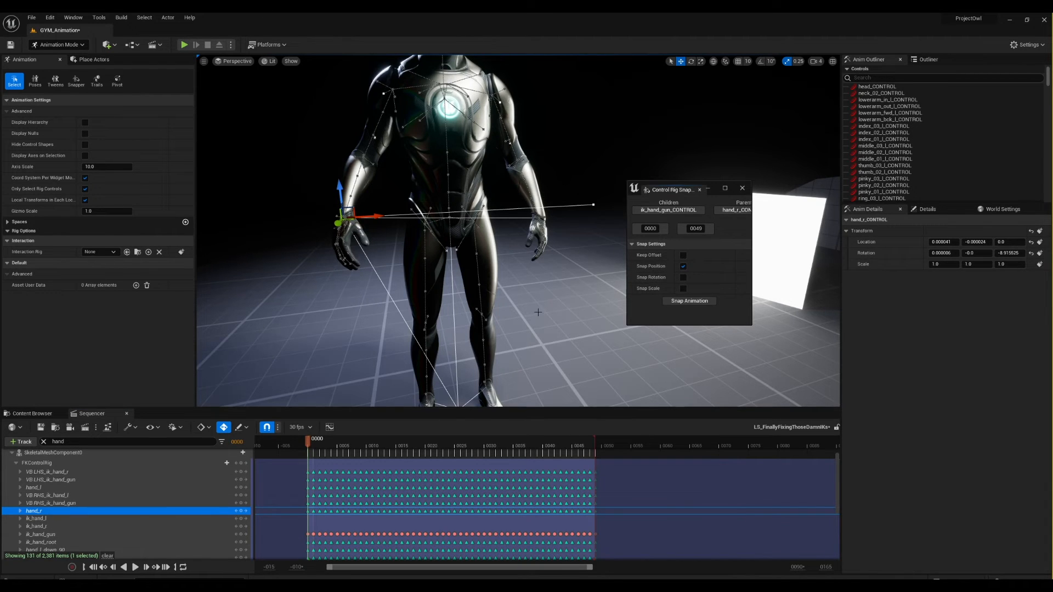
Scrub through the backflip to inspect the snapped hand controls.
click(373, 442)
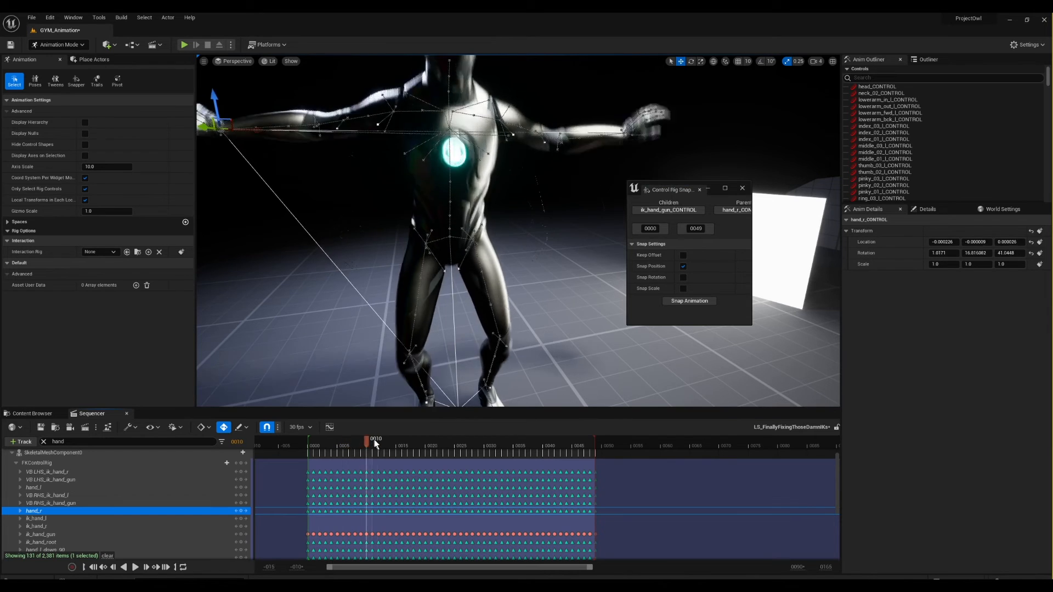
drag(375, 439, 498, 439)
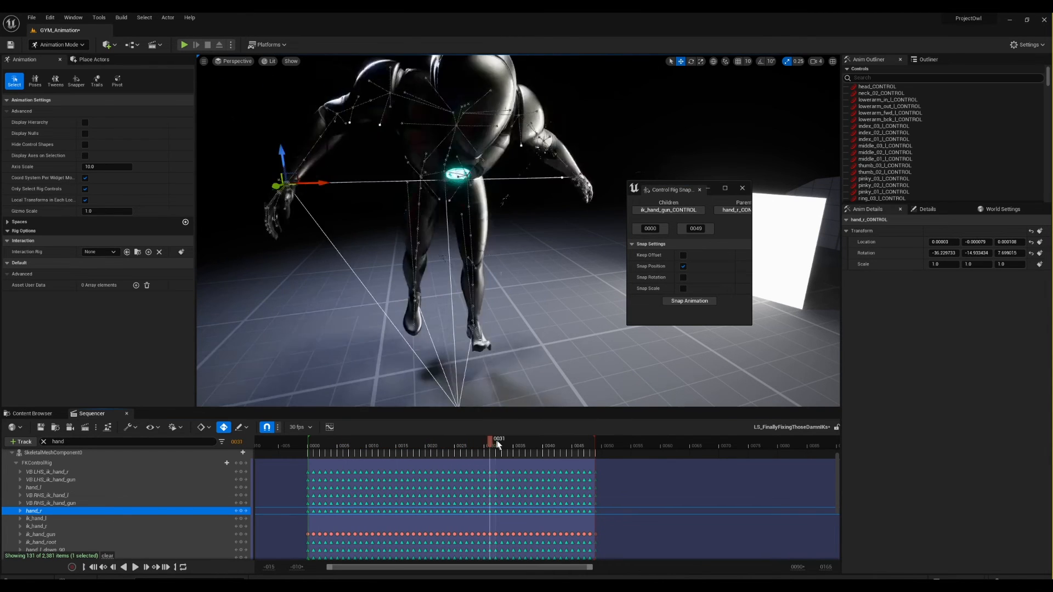
click(505, 445)
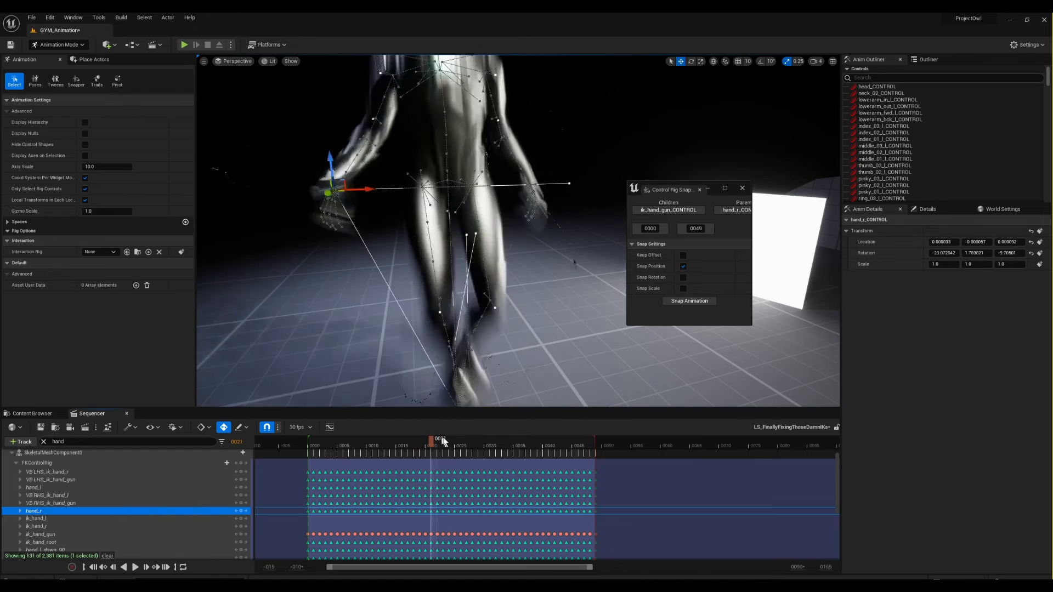
drag(440, 439, 498, 439)
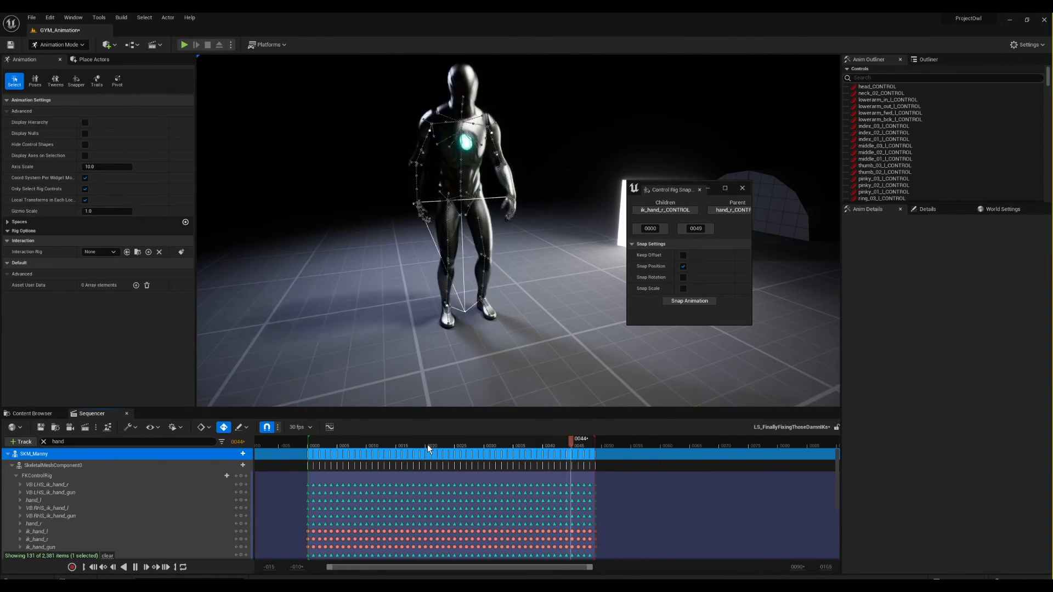
Bake the SKM_Manny track into Anim_Backflip_FixedIKs under Characters/Animation.
right_click(34, 454)
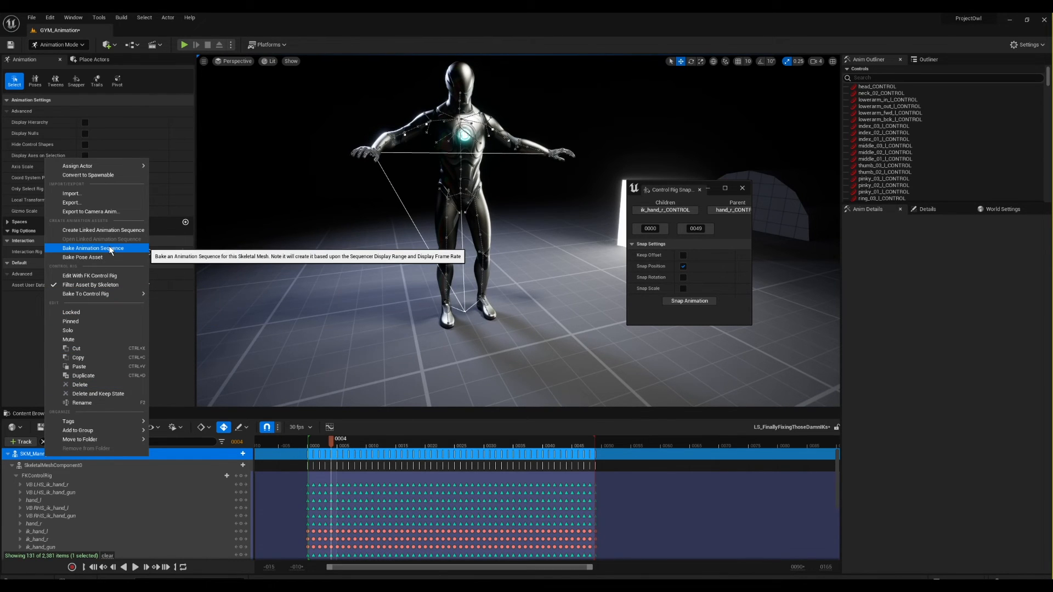
click(95, 248)
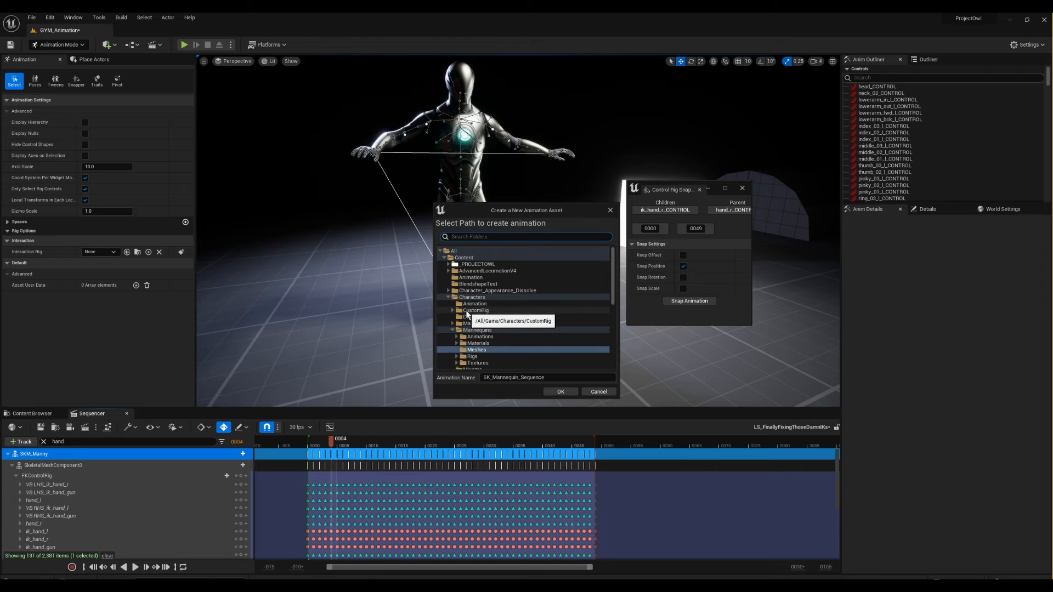
click(474, 303)
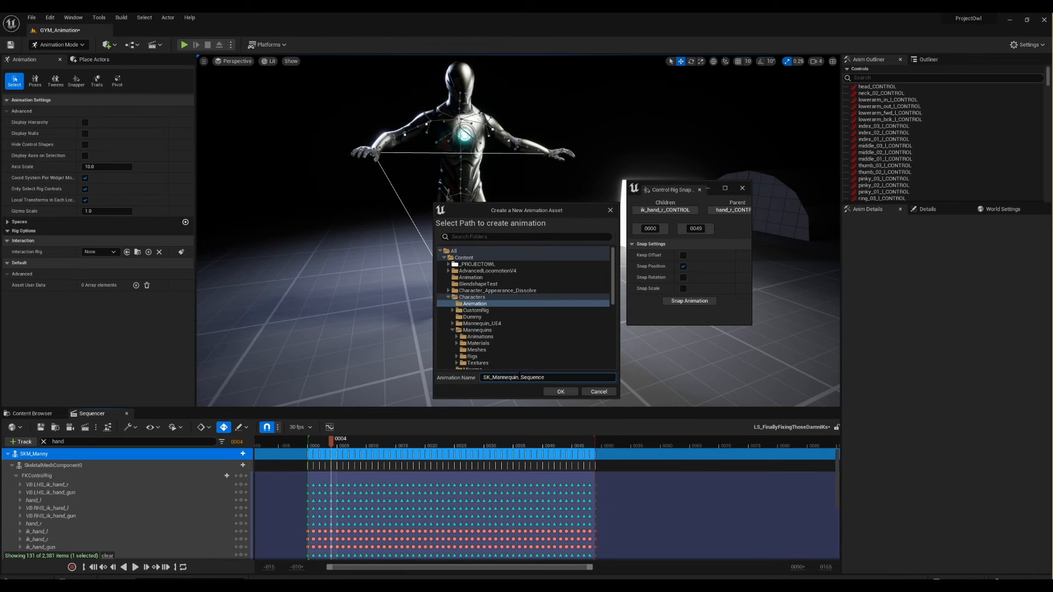
text(Anim_F)
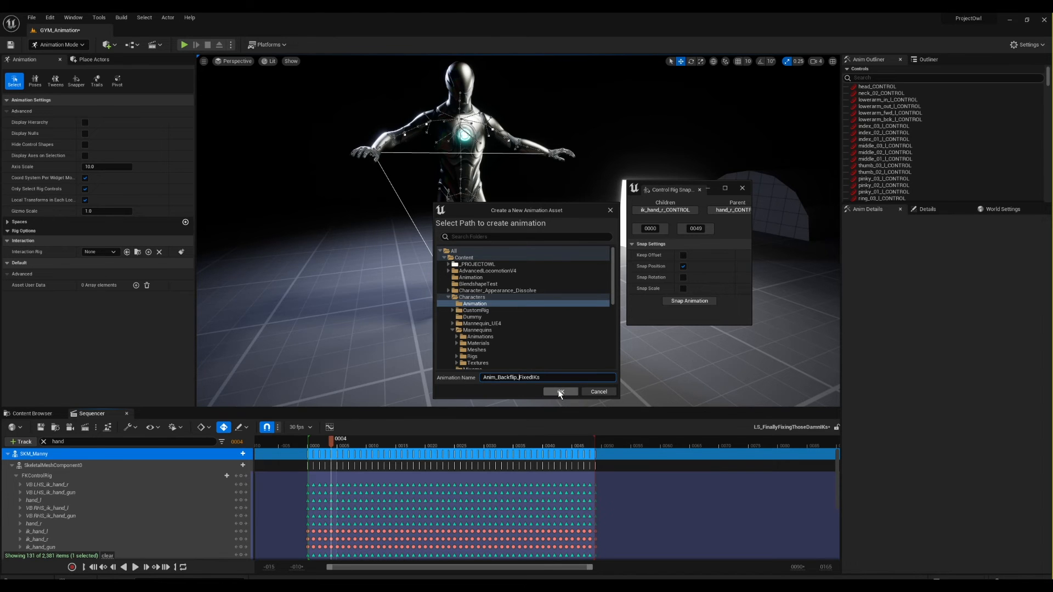
click(560, 391)
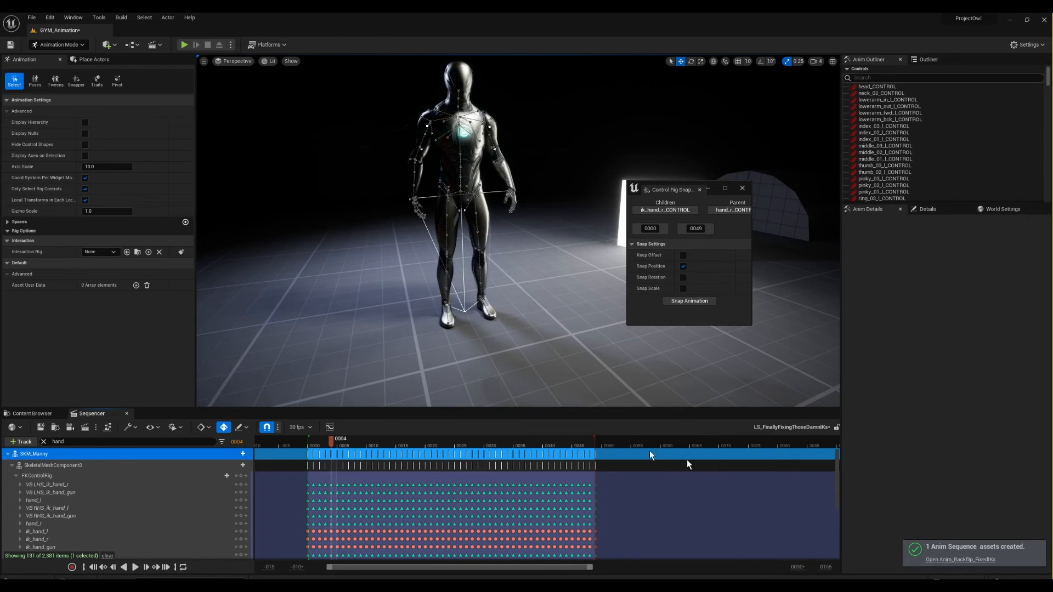
Open Anim_Backflip_FixedIKs, search 'back' and open the original Anim_Backflip for comparison.
click(960, 559)
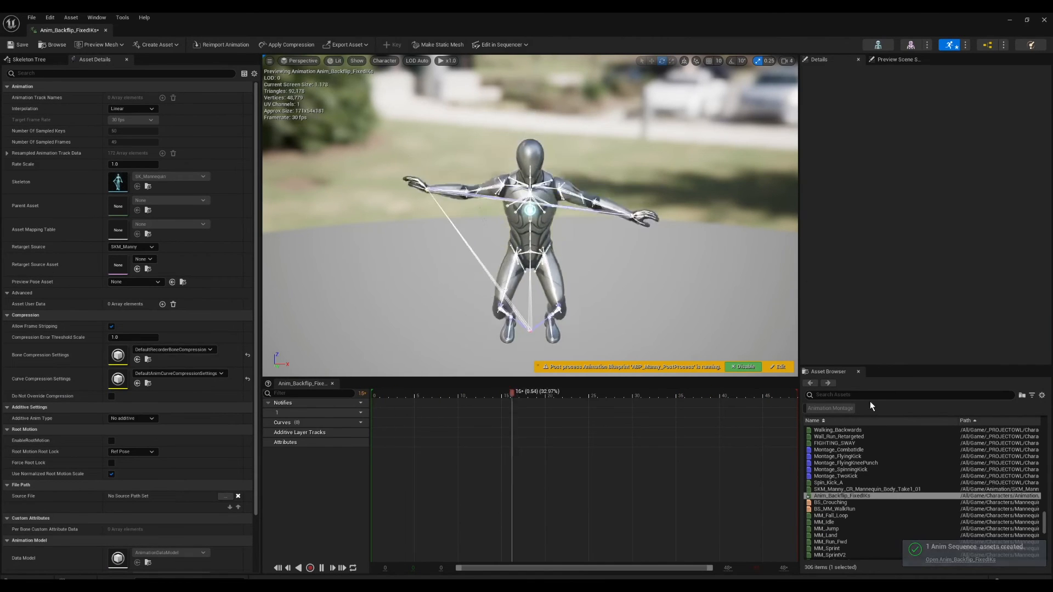
text(backflip)
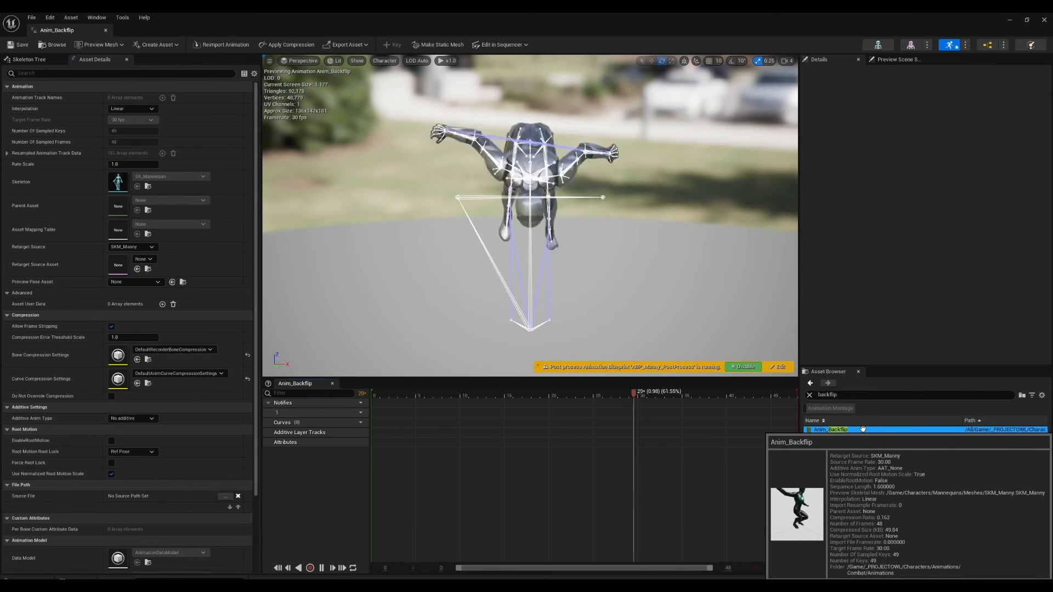
click(840, 456)
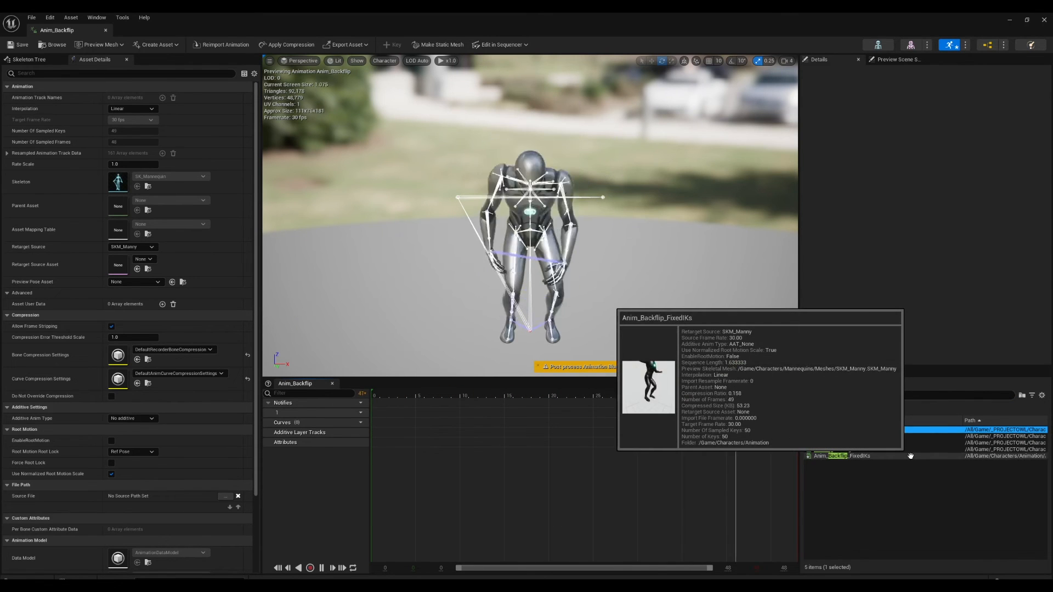